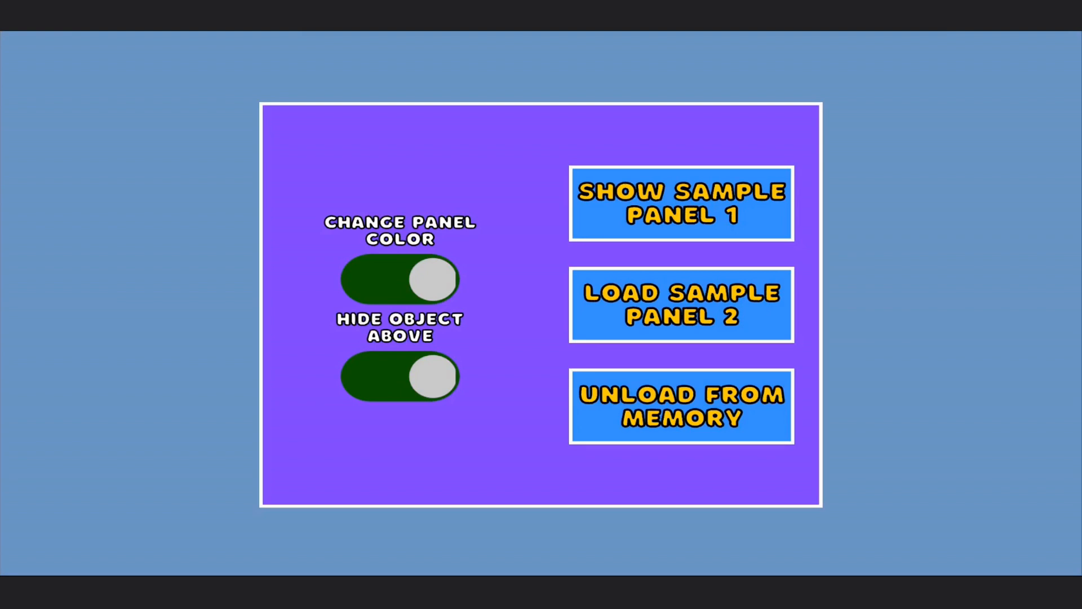
- Open and close the first and second sample panels in the demo scene
click(681, 203)
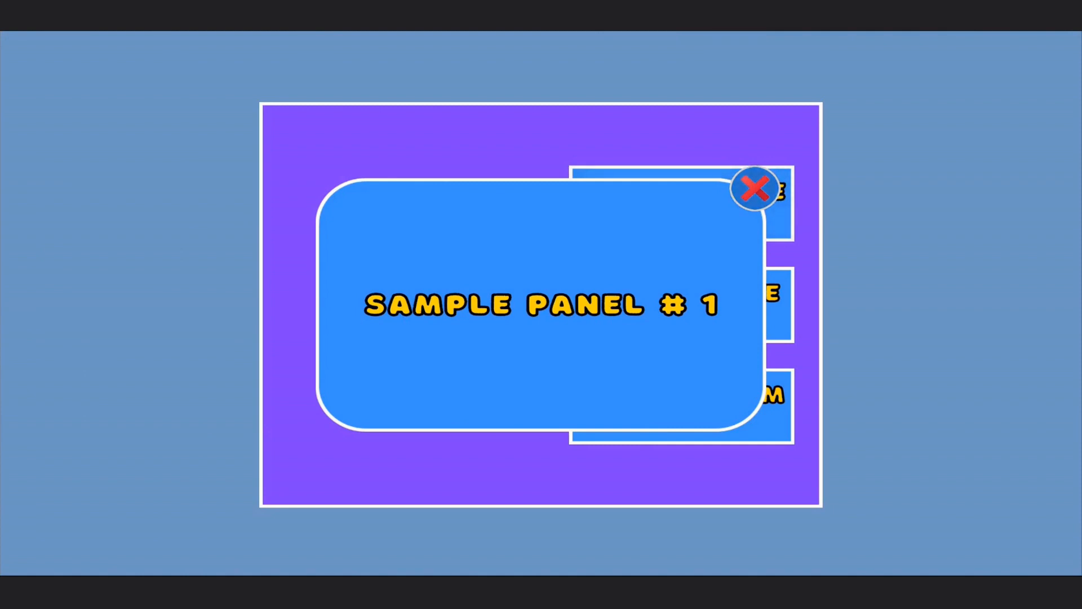
click(752, 188)
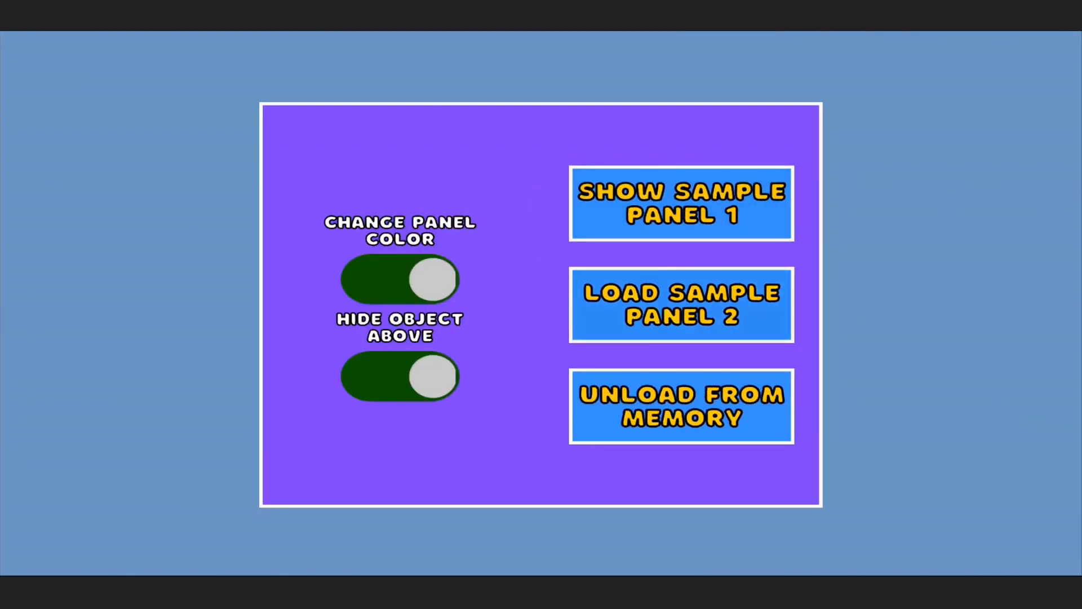
click(681, 305)
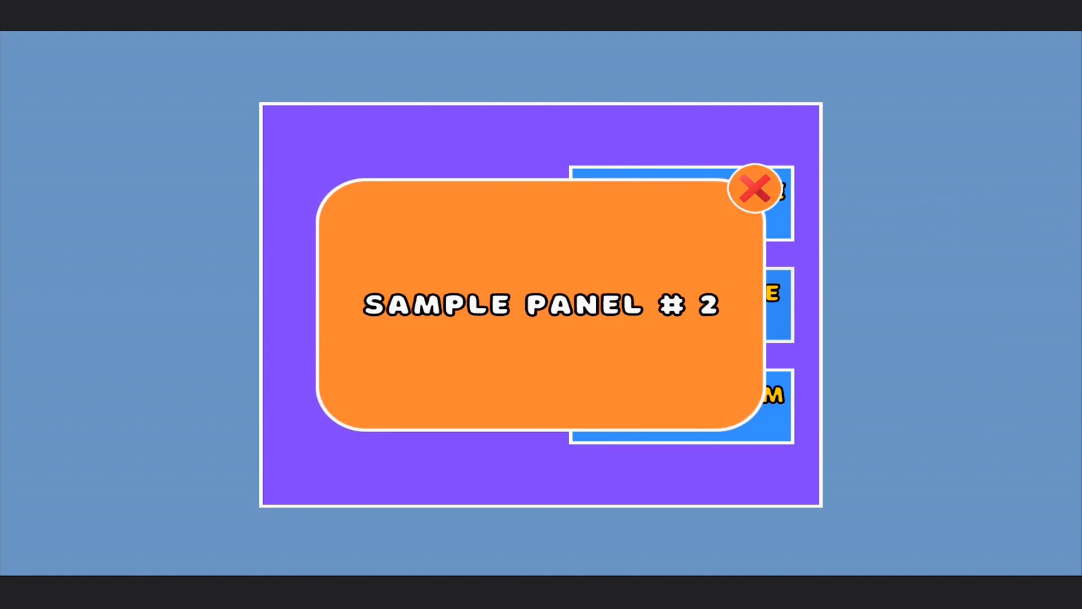
click(754, 187)
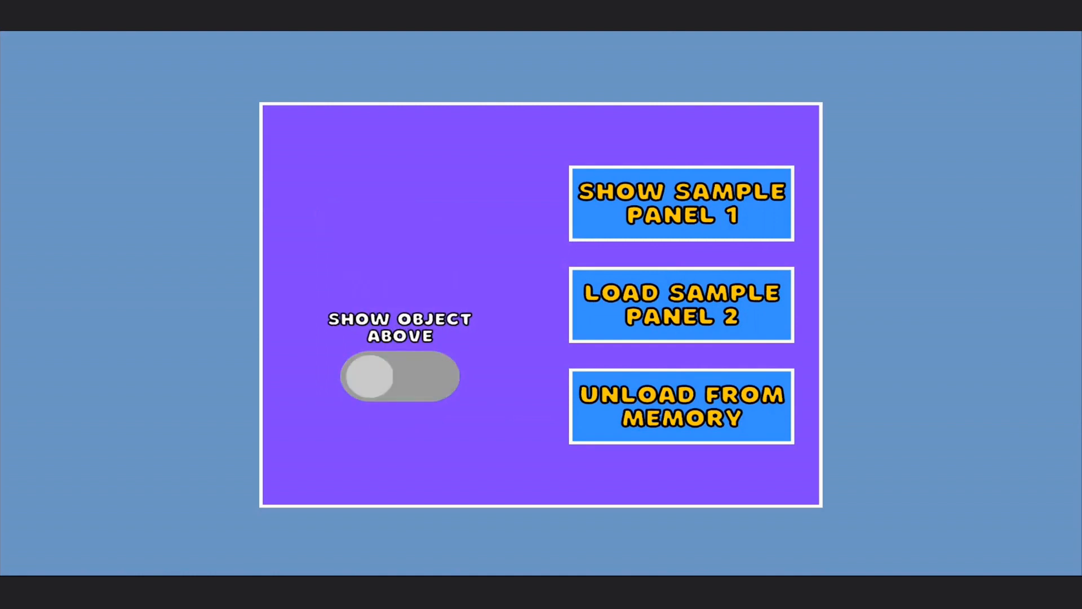
- Restore the hidden colour switch, then import all files from the UI window system package
click(399, 376)
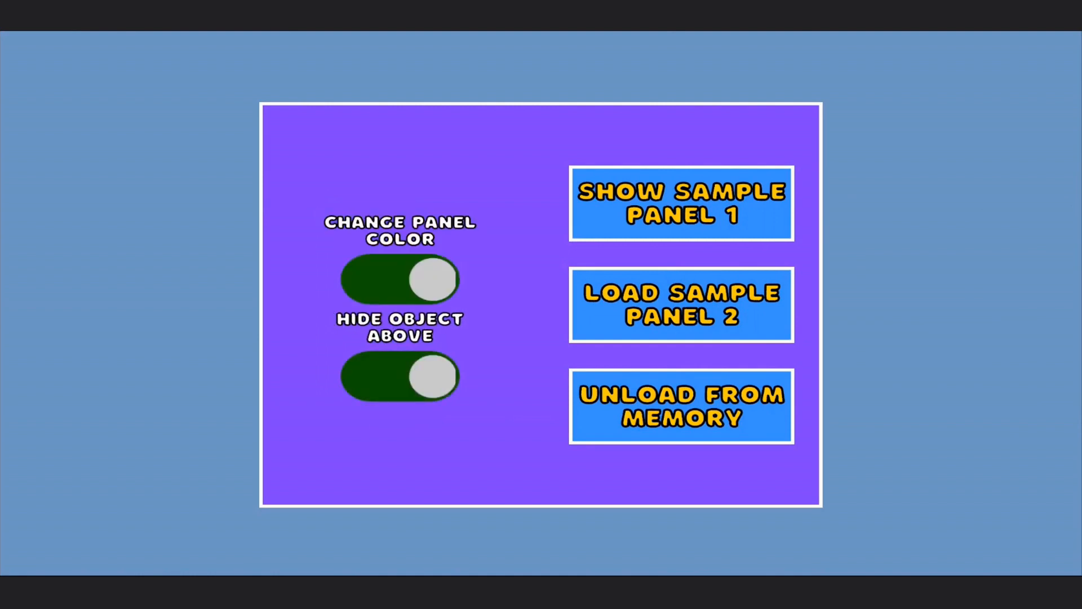
click(512, 29)
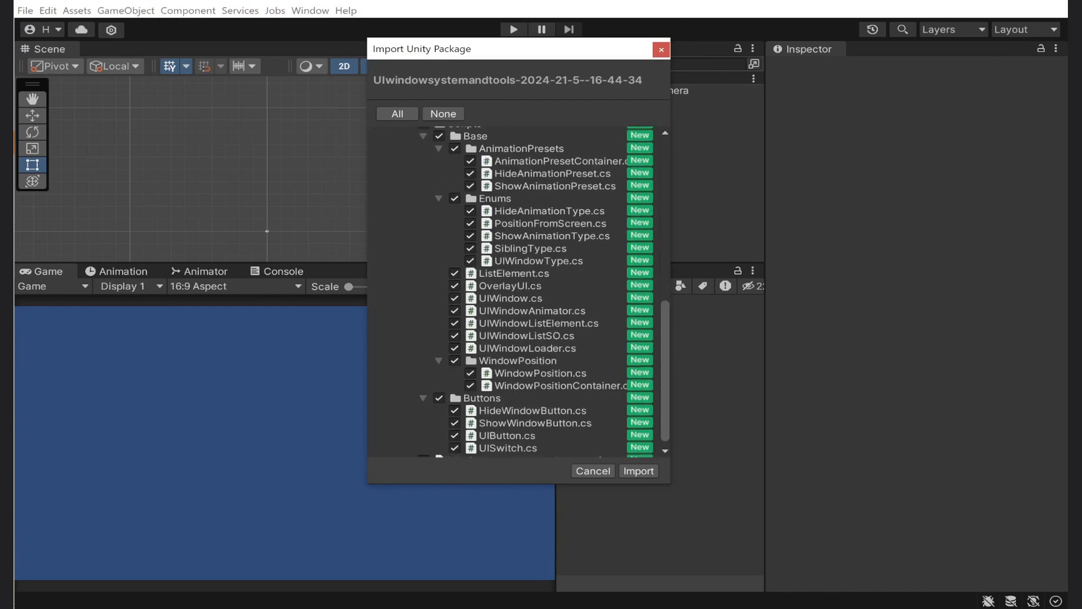
click(638, 471)
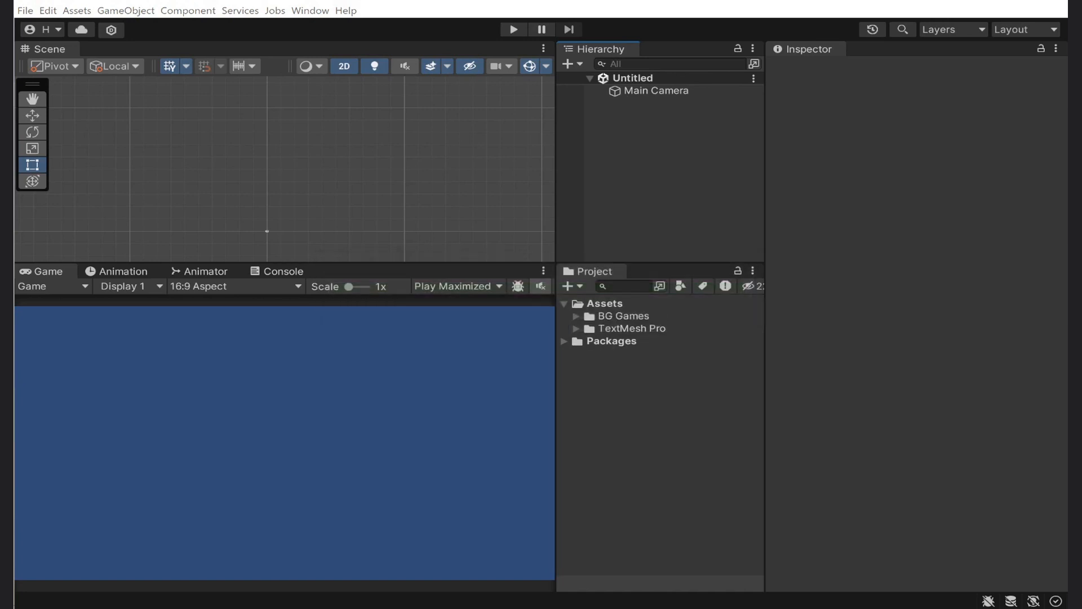
- Add new Prefabs, Scenes and Scripts folders to the project assets
click(574, 316)
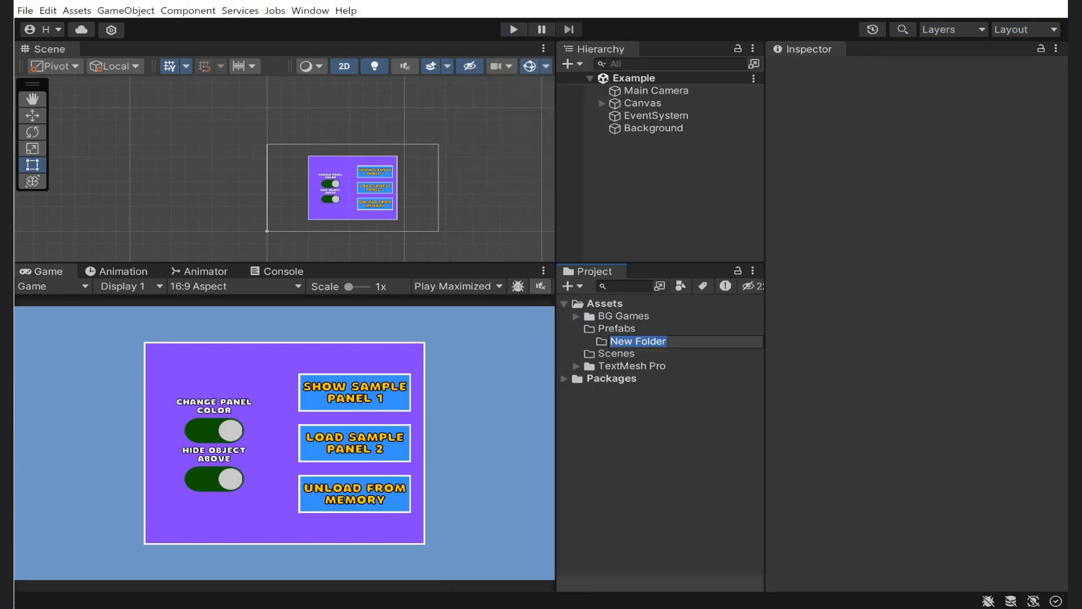
right_click(618, 341)
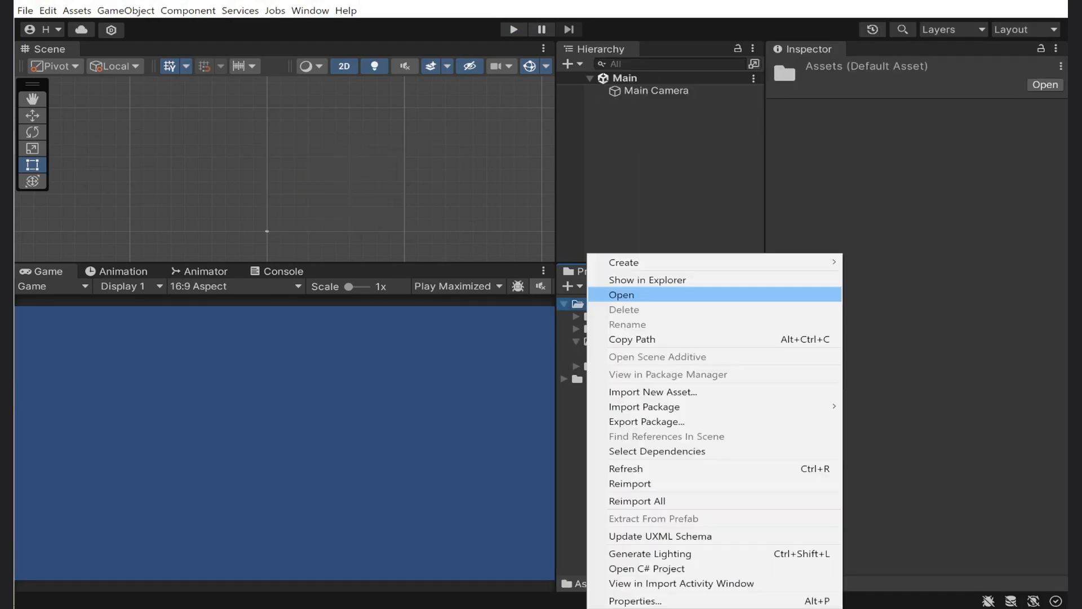
click(621, 295)
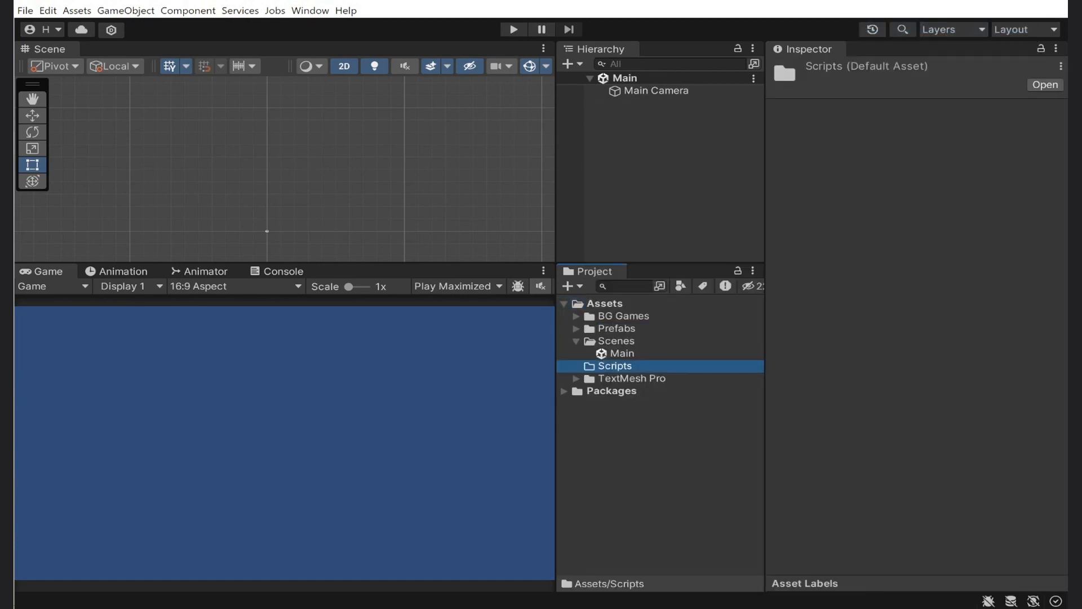
click(966, 417)
text(400)
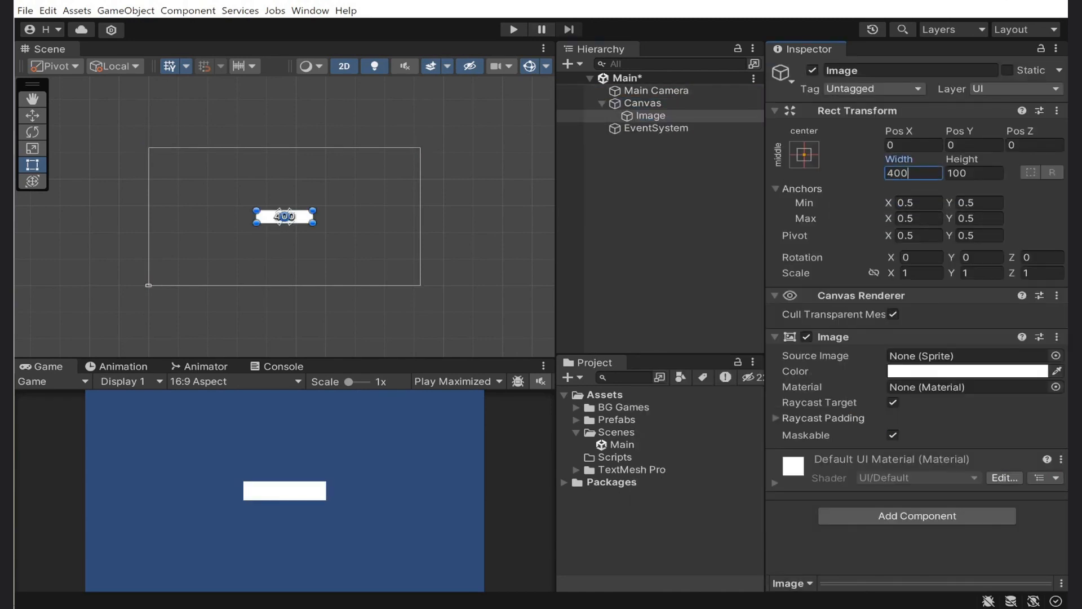
- Set the SampleWindow height to 450, add a text child, and change the camera background colour
text(450)
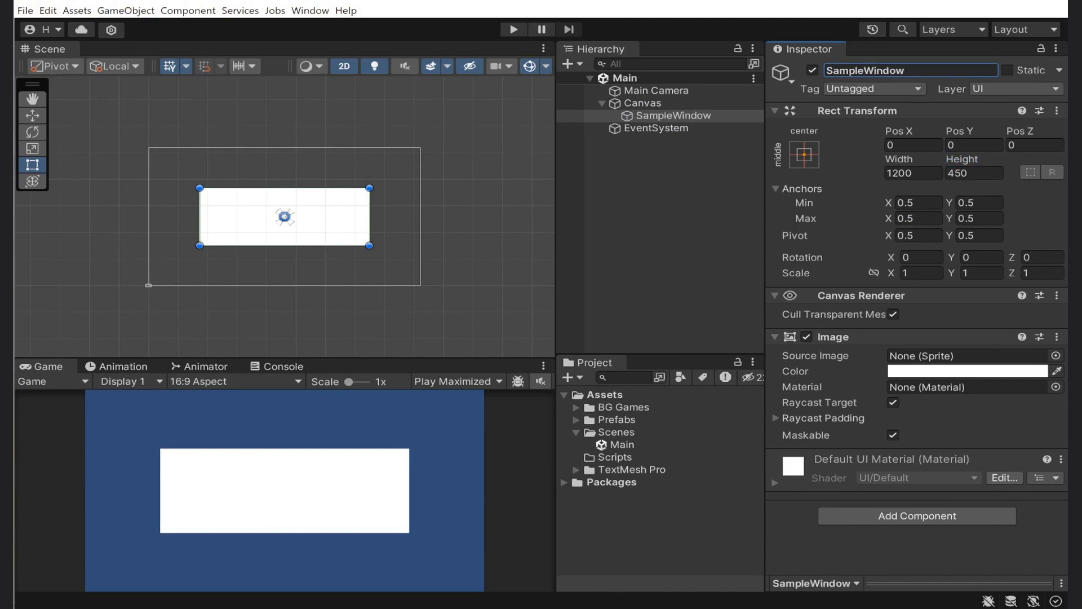
click(675, 115)
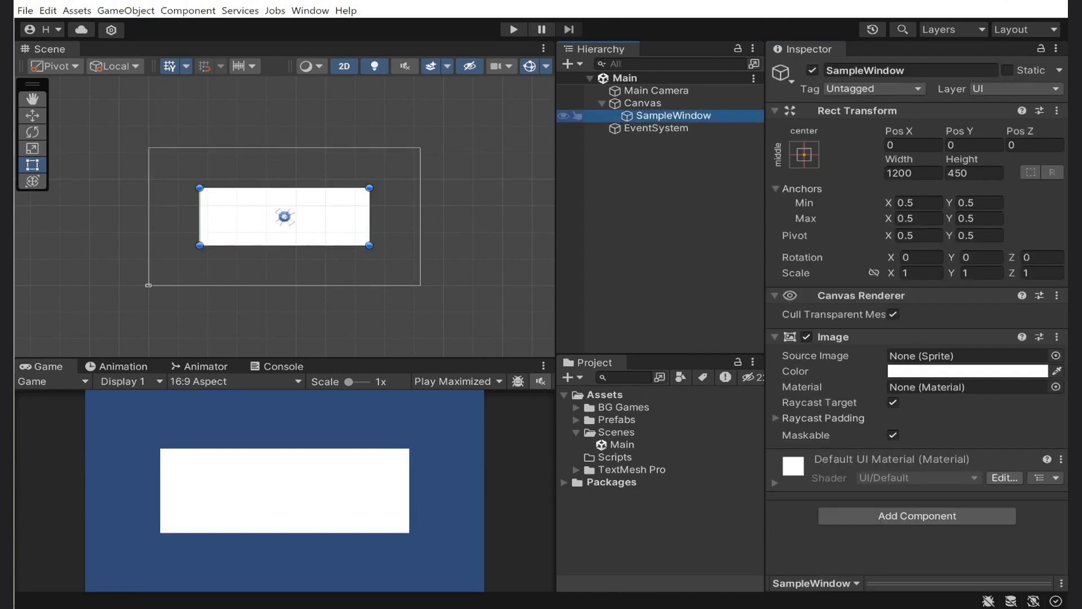
right_click(673, 115)
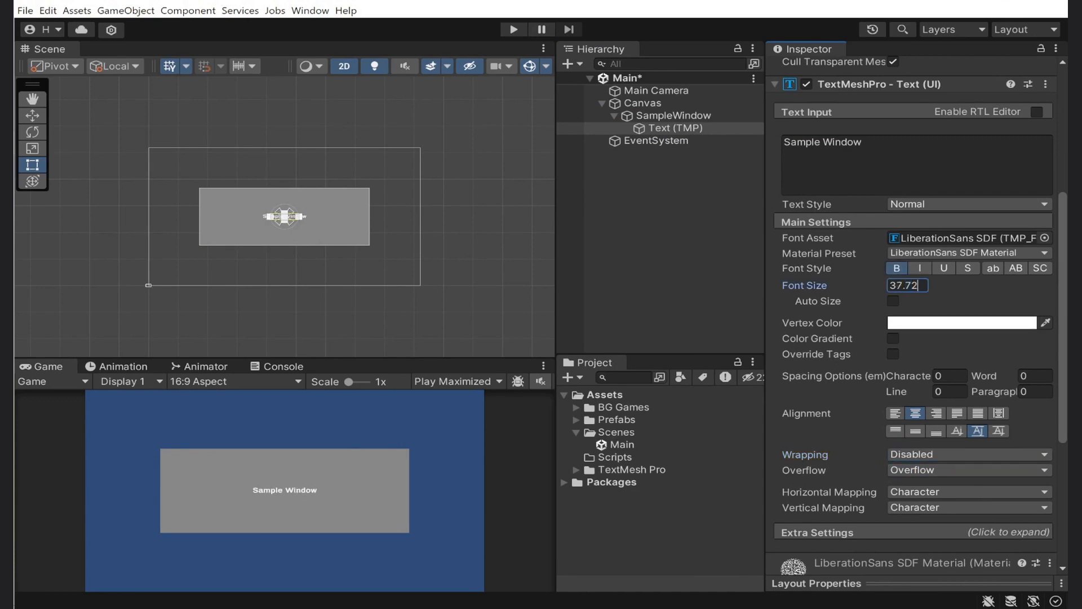
click(655, 90)
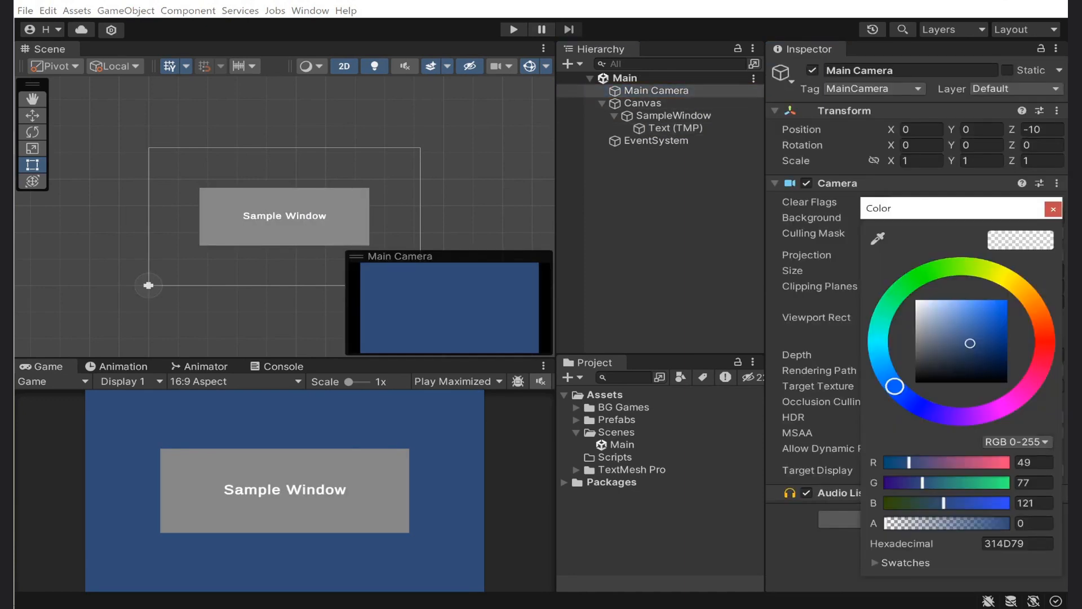
click(1044, 344)
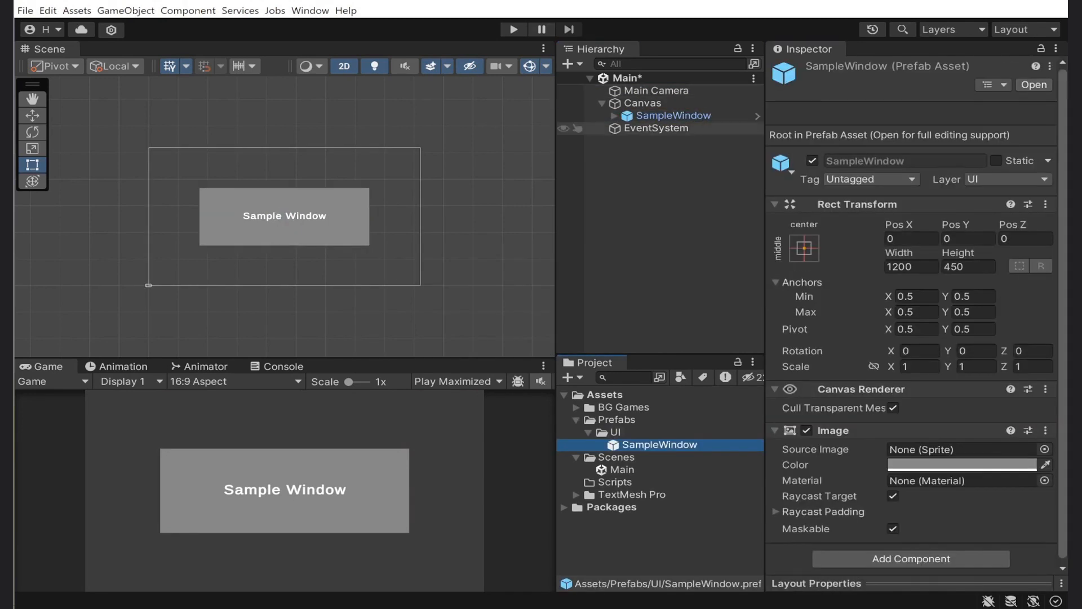
- Open the SampleWindow prefab, add a new SampleWindow script component, and open the script
click(1033, 84)
text(SampleWindow)
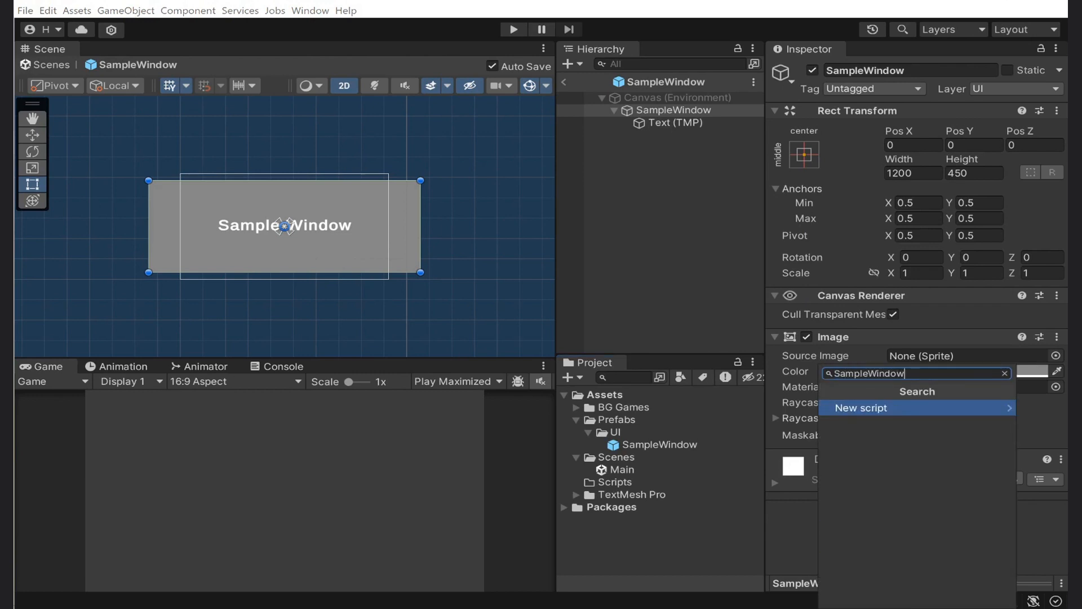
click(860, 407)
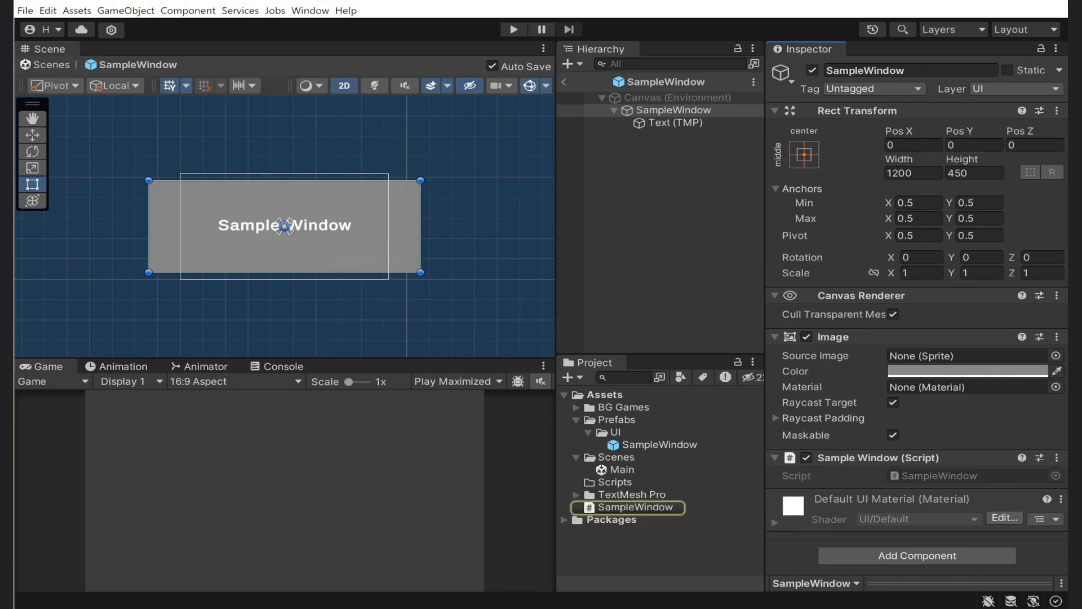
double_click(633, 507)
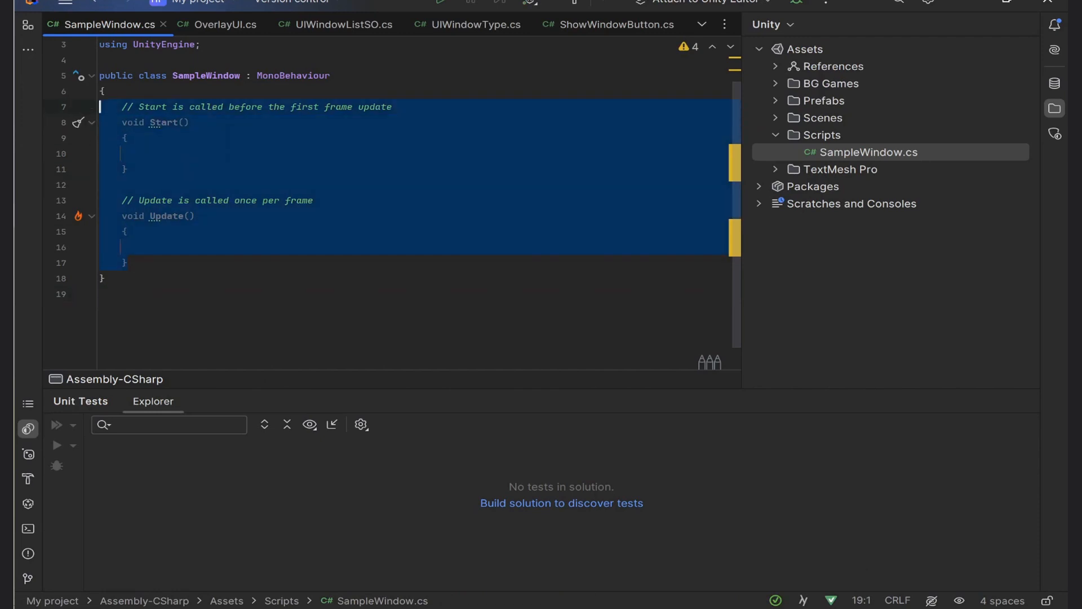
- Write a [SerializeField] TMP_Text _titleText field and Init(string title) setting _titleText.text = title
text([SerializeField] private TMP_Text _titleText;)
text(_titleText.text)
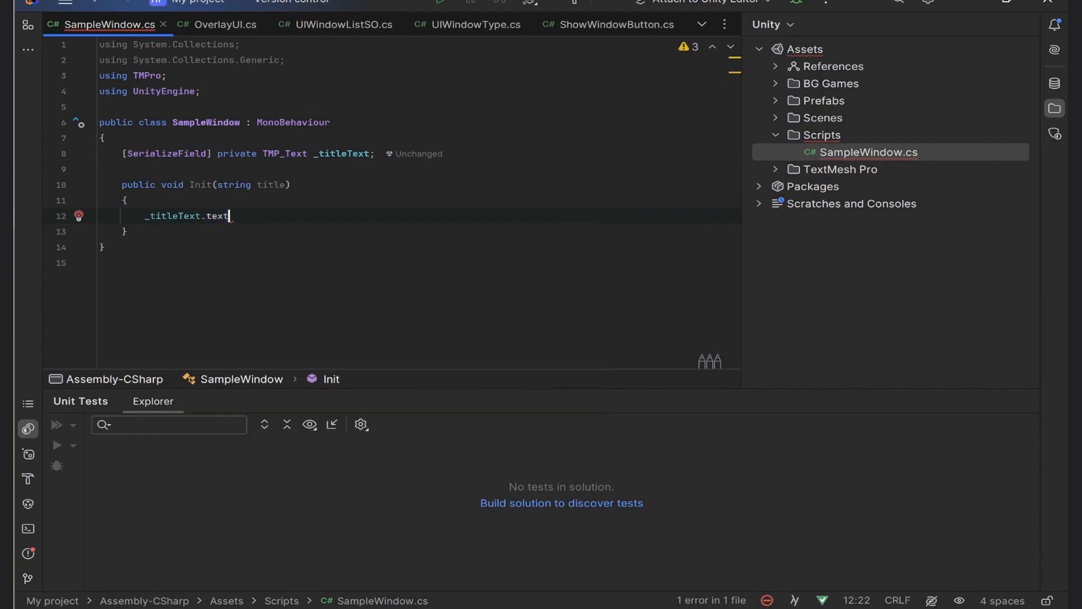
text(= title;)
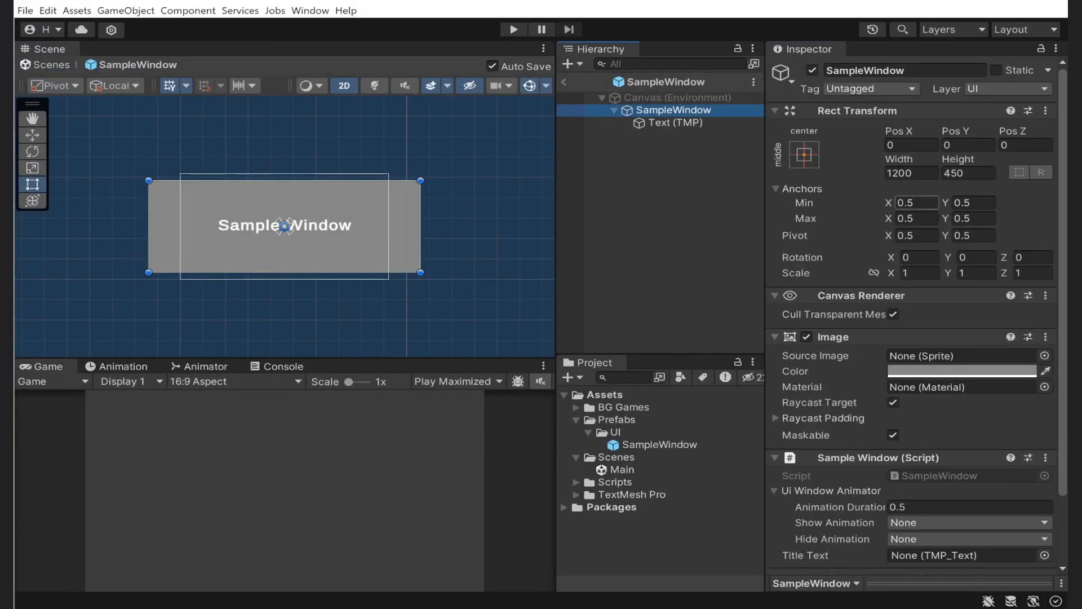
- Add a UI Window List entry holding the SampleWindow prefab with type Default
scroll(down, 3)
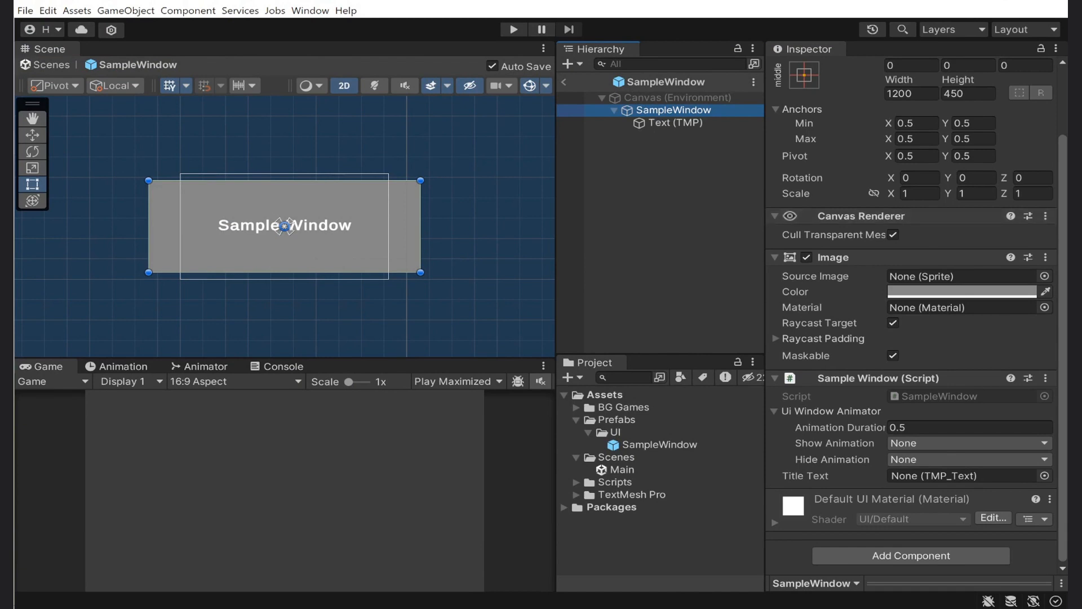
click(668, 457)
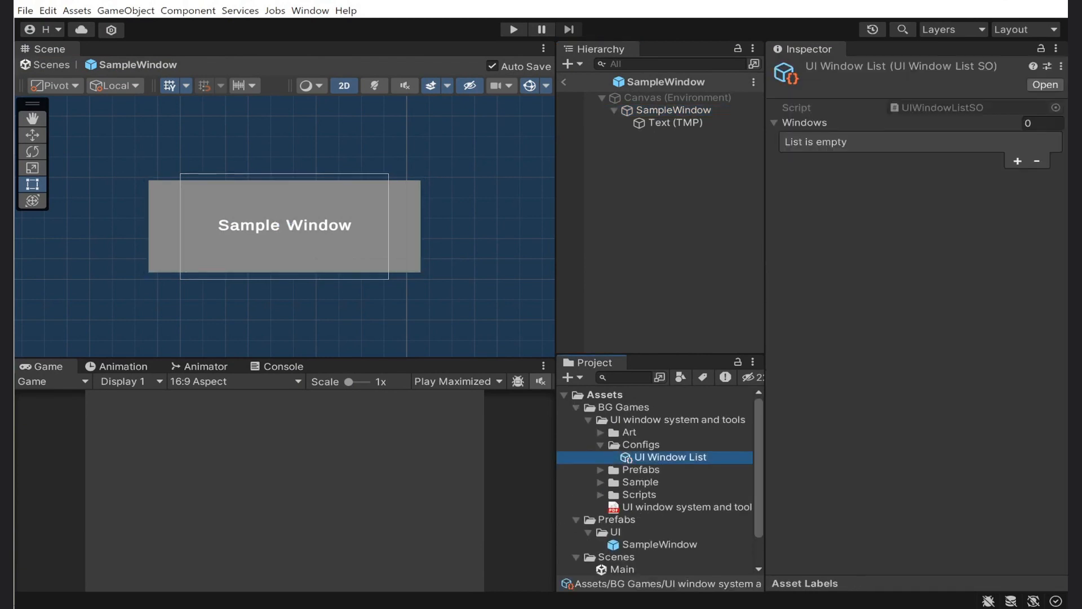
click(1017, 161)
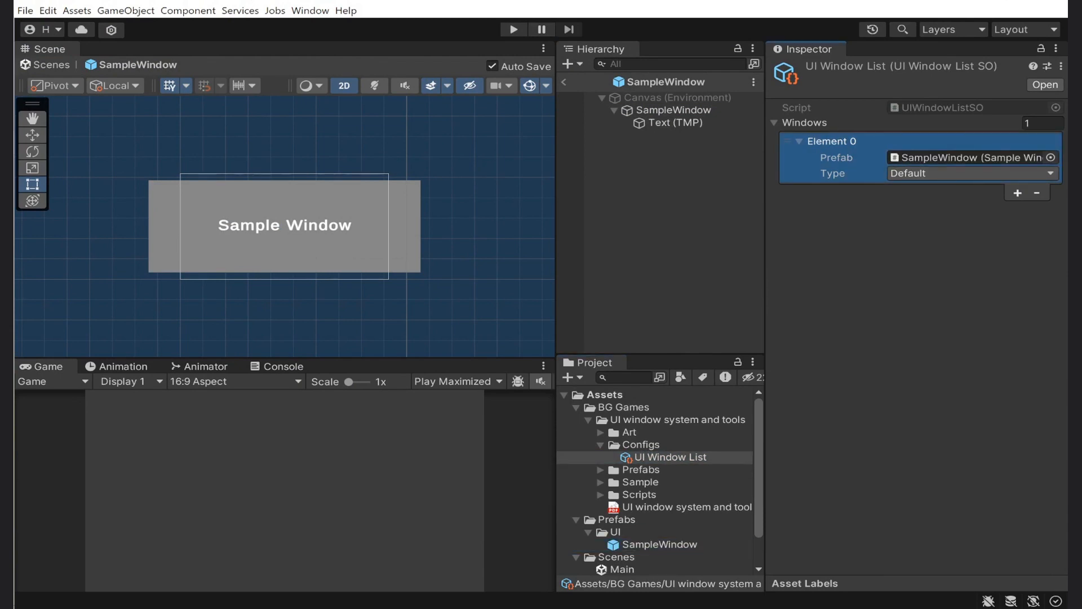
click(970, 173)
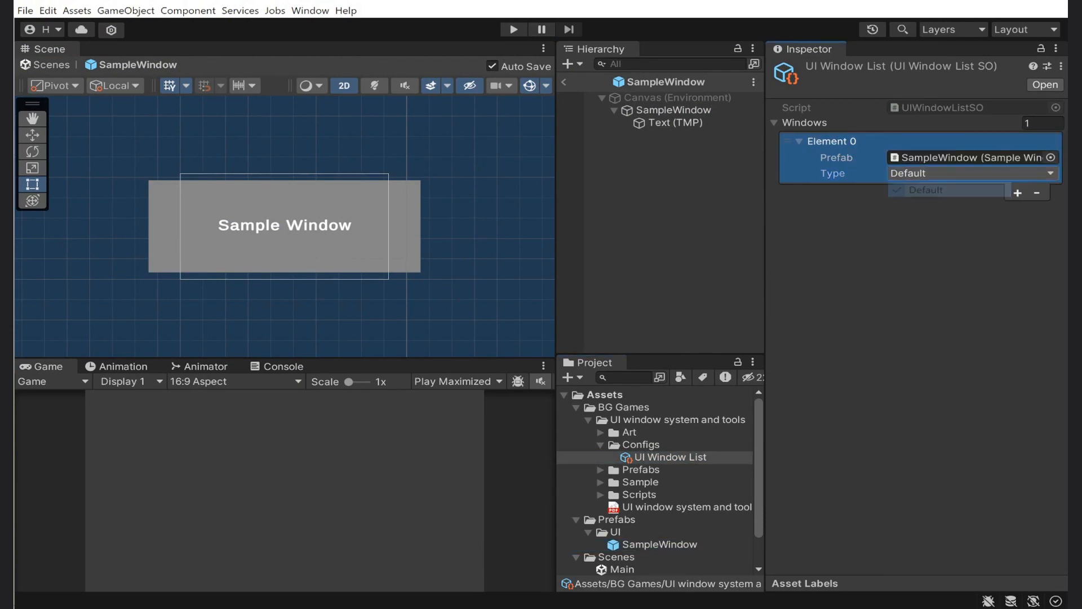
click(660, 544)
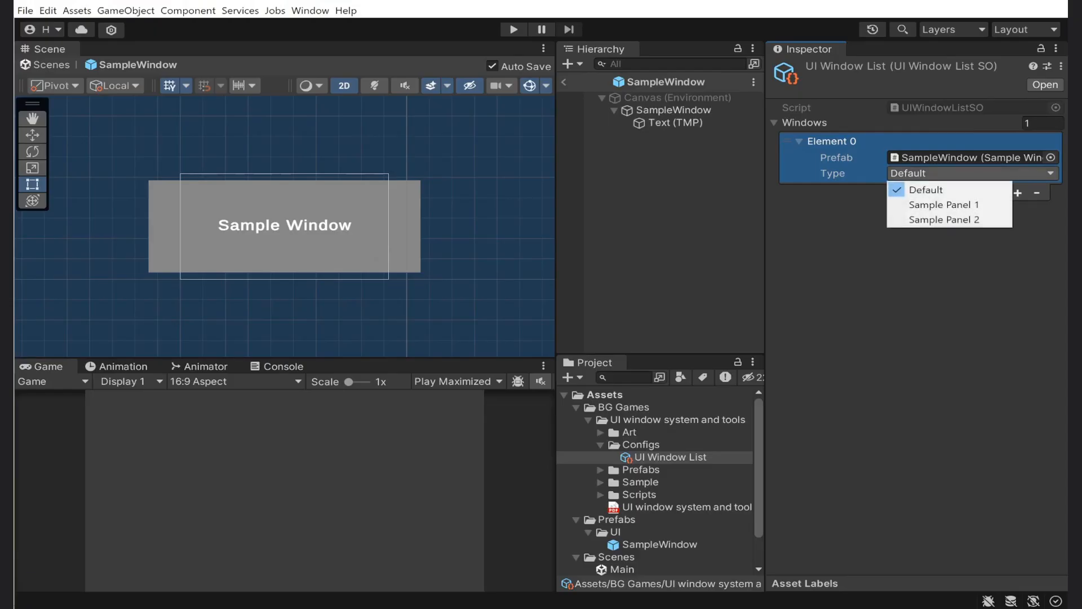
click(925, 190)
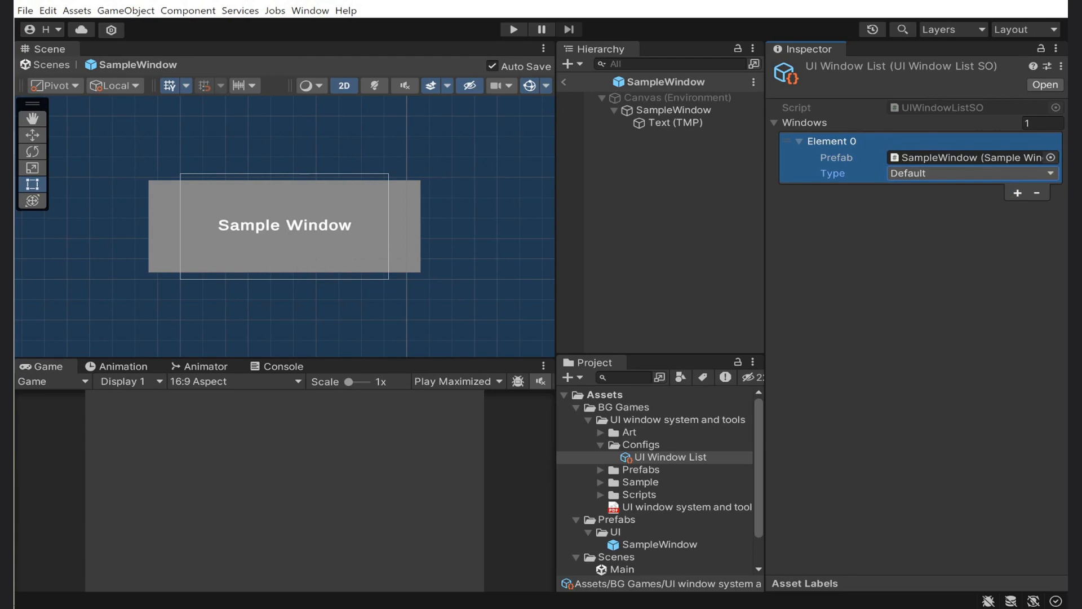
- Exit prefab mode back to the Main scene and select its Canvas
click(673, 110)
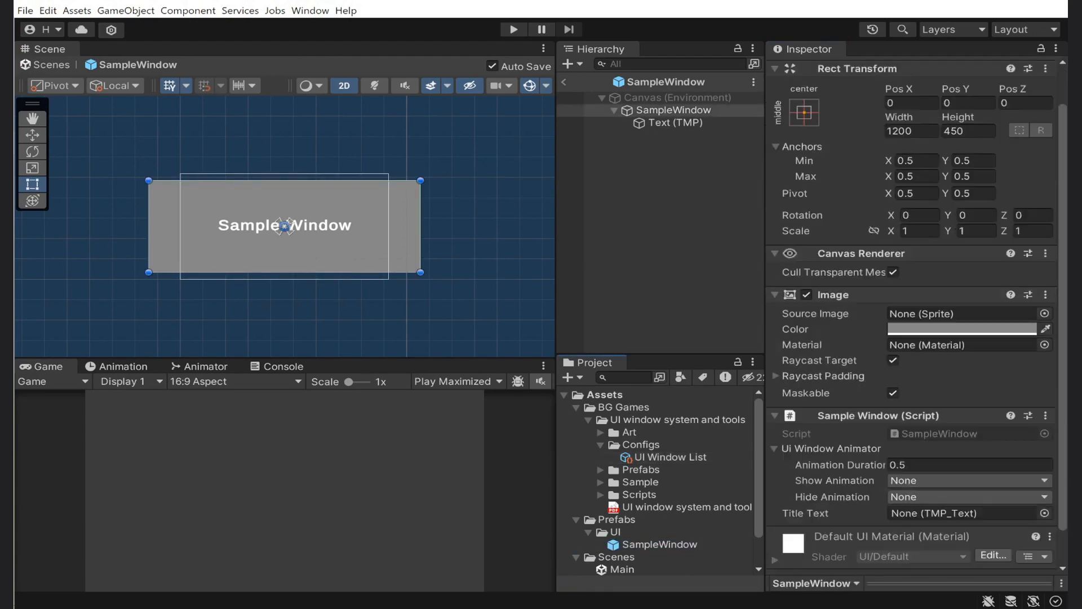
click(966, 479)
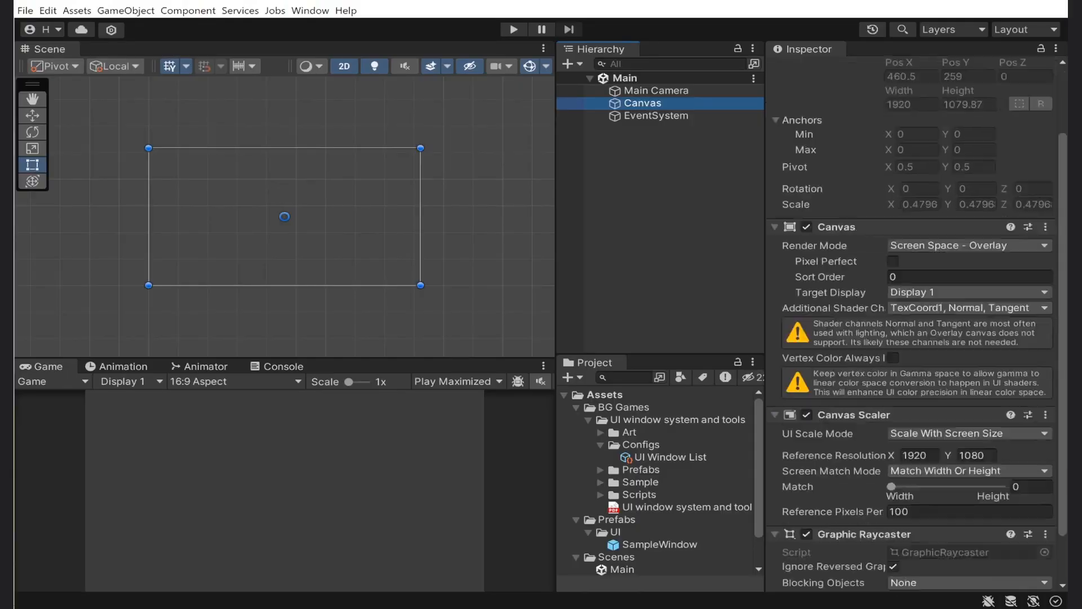
- Add the Overlay UI component to Canvas and assign the UI Window List config
text(over)
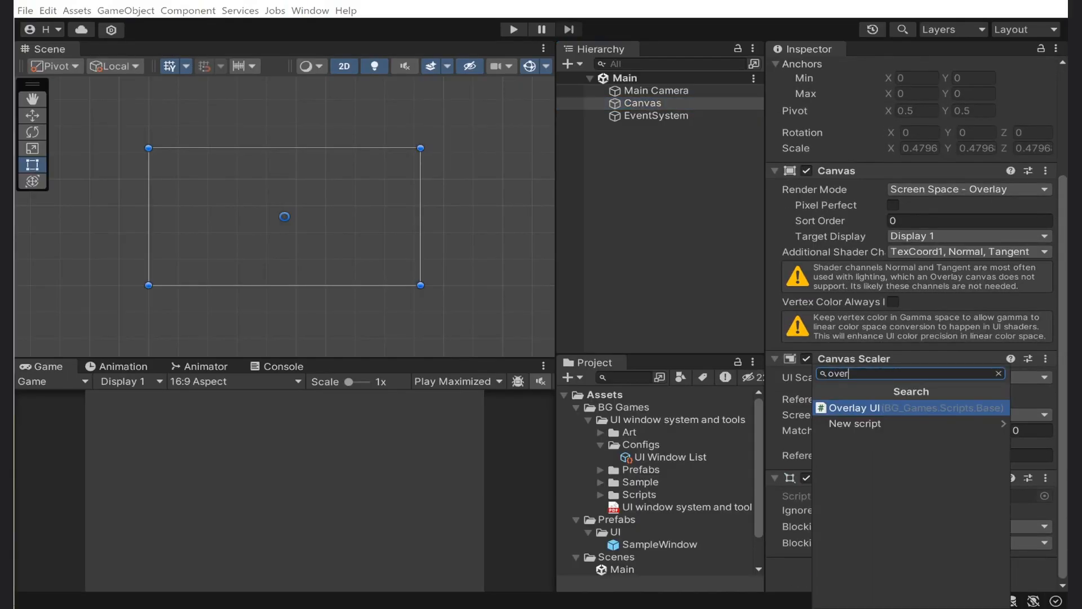
click(859, 407)
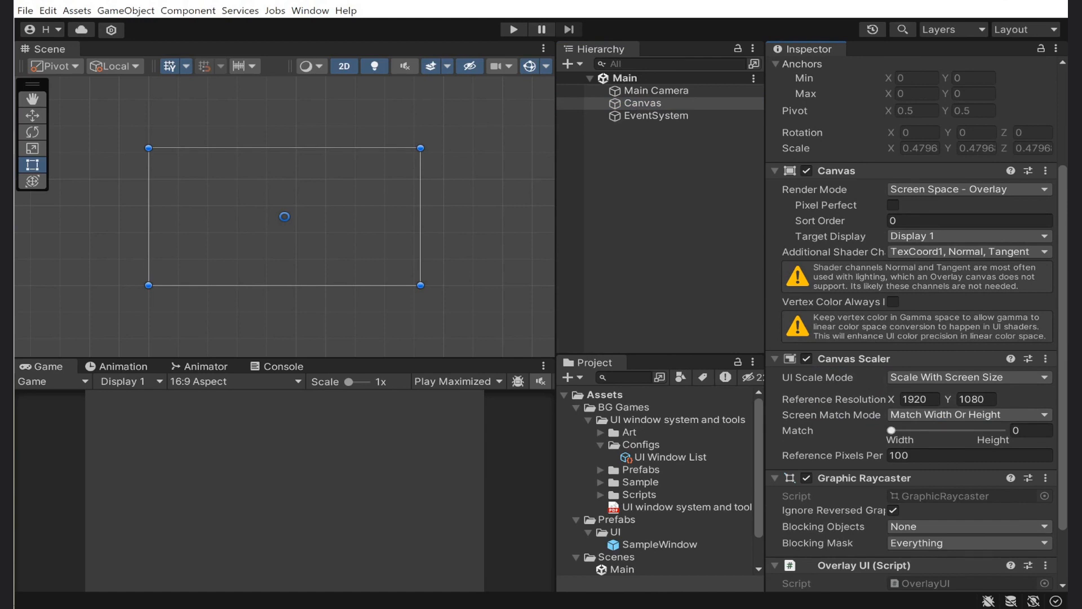
scroll(down, 3)
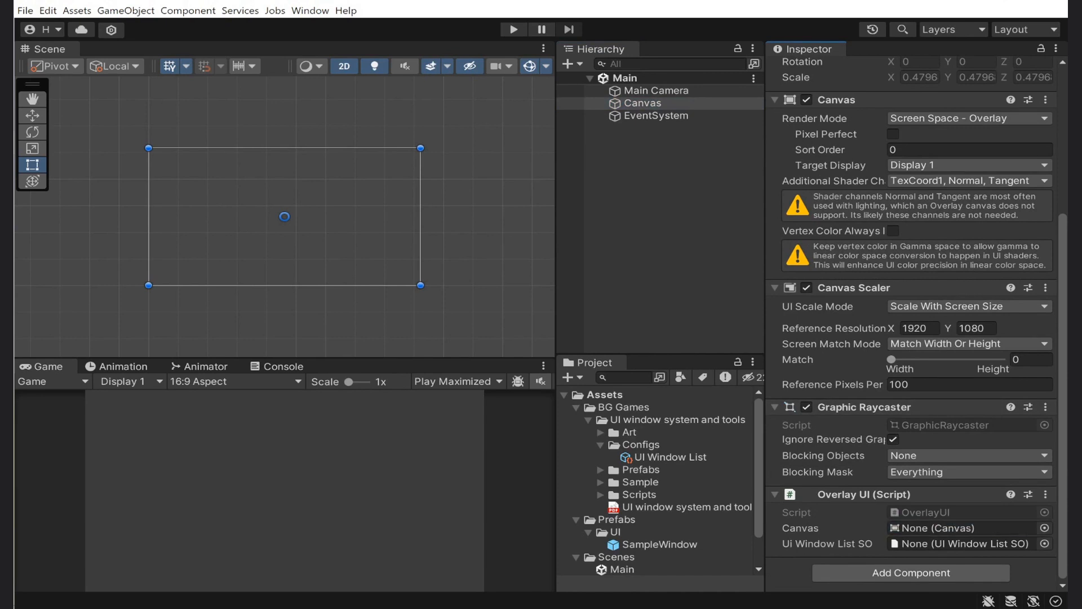
click(1045, 544)
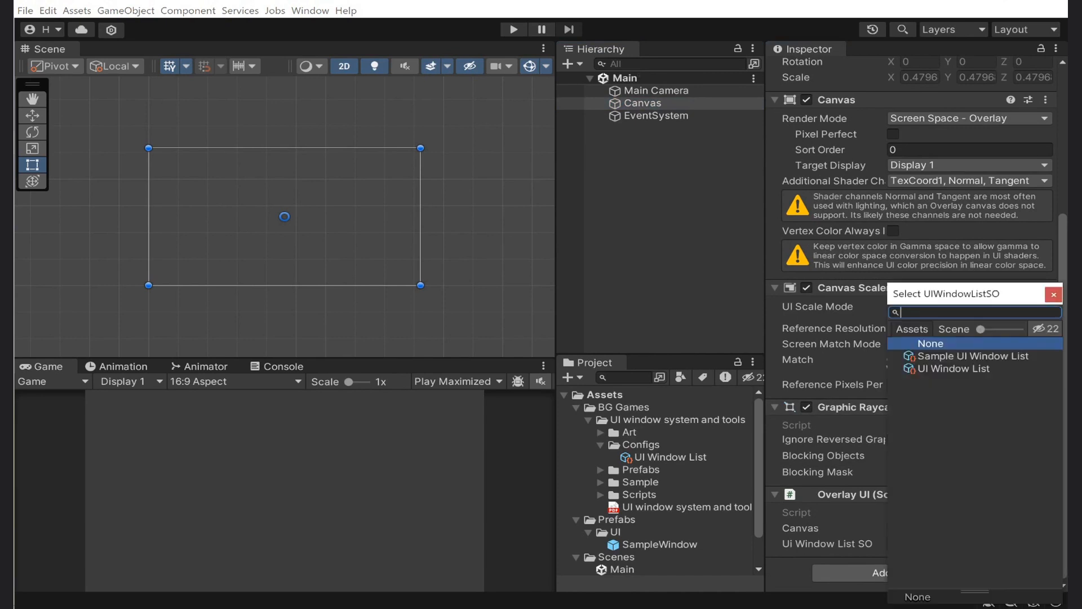
click(954, 368)
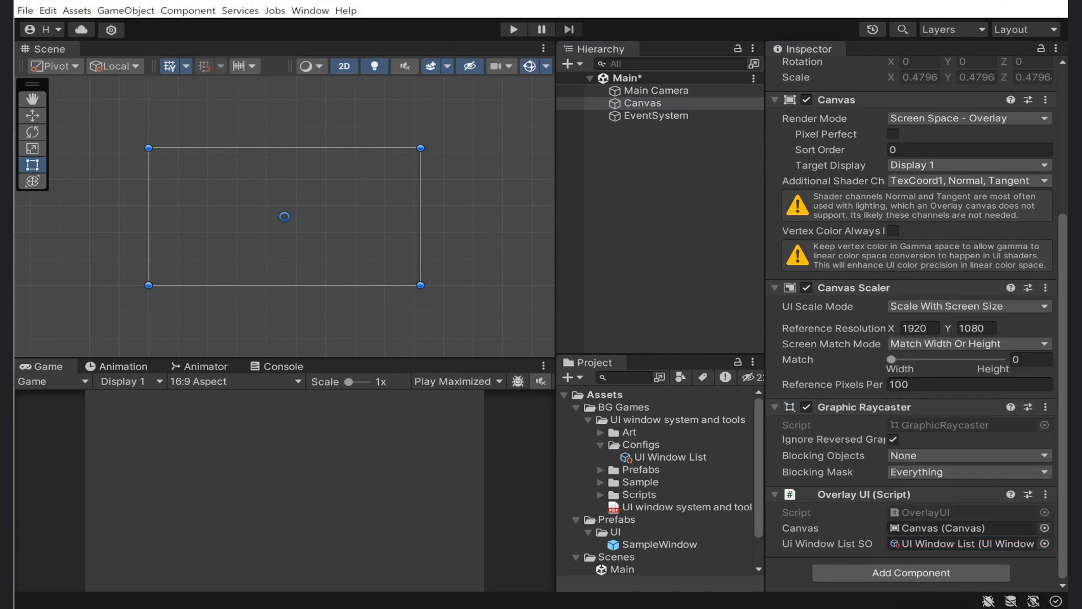
click(670, 456)
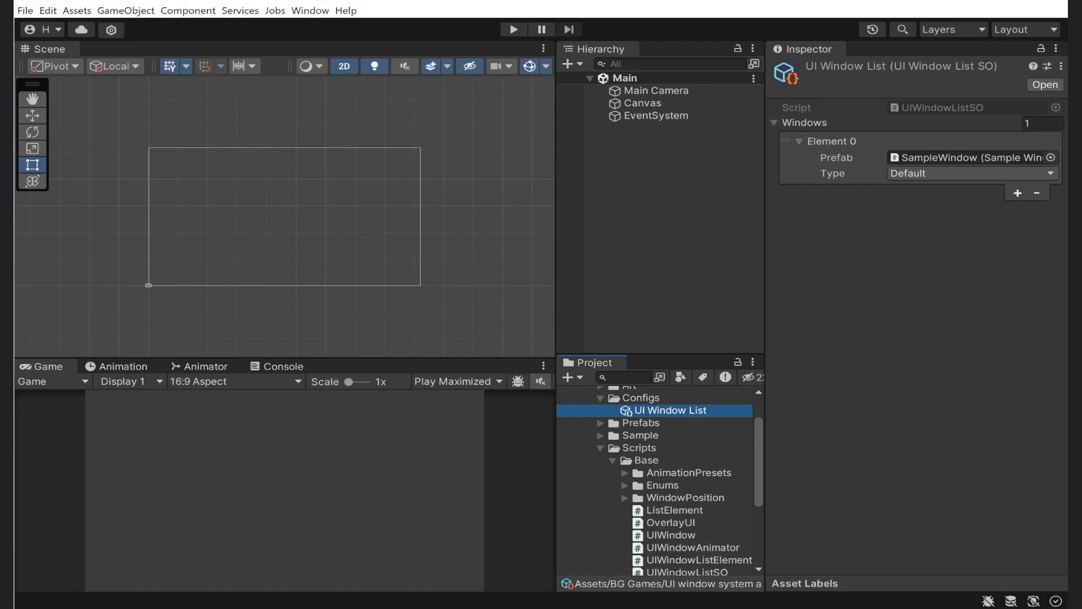
- Open the UIWindowListElement script from Scripts/Base to view the UIWindowType enum
scroll(down, 3)
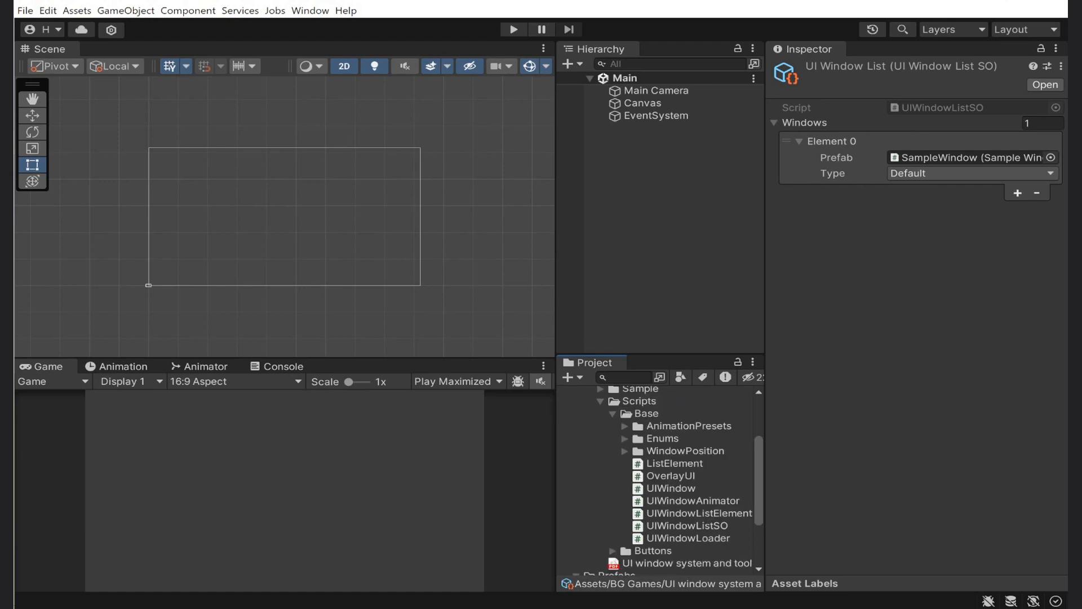
click(699, 513)
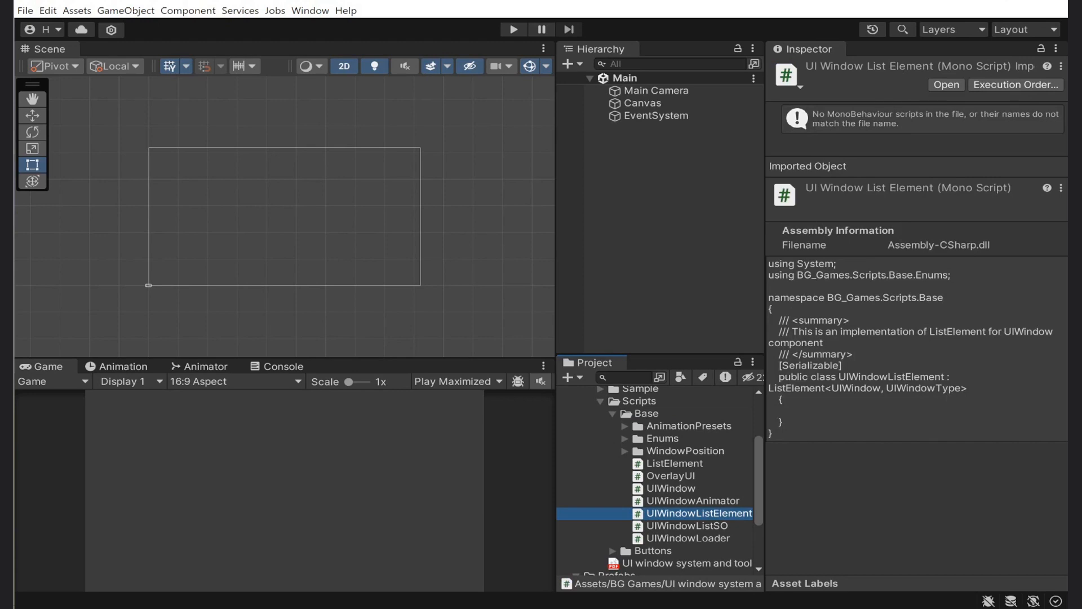
click(623, 437)
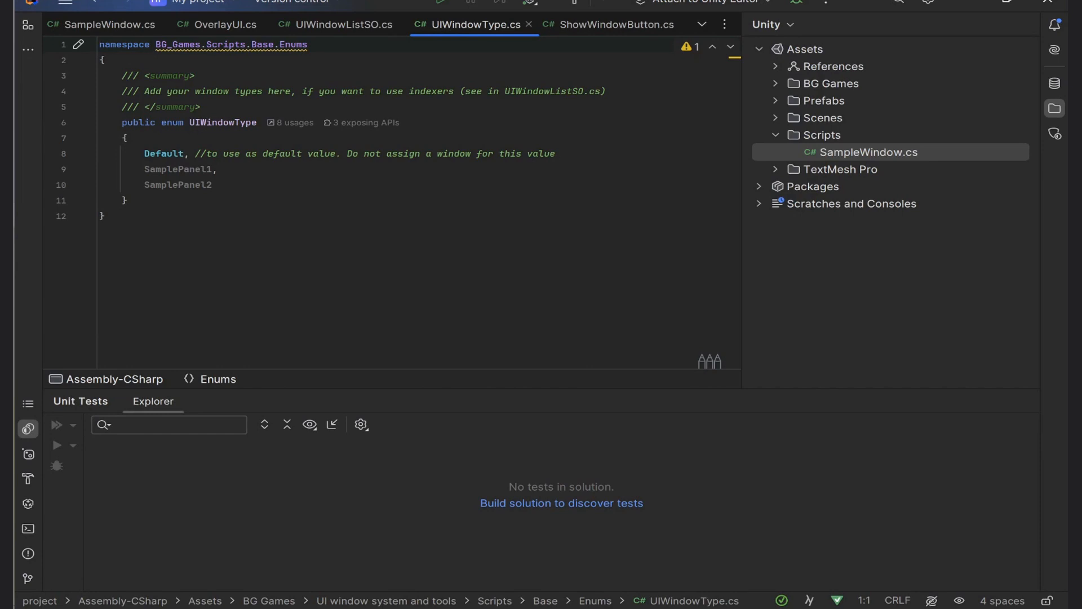
- In UIWindowType.cs, add a new SampleWindow value after SamplePanel2
click(178, 184)
text(,)
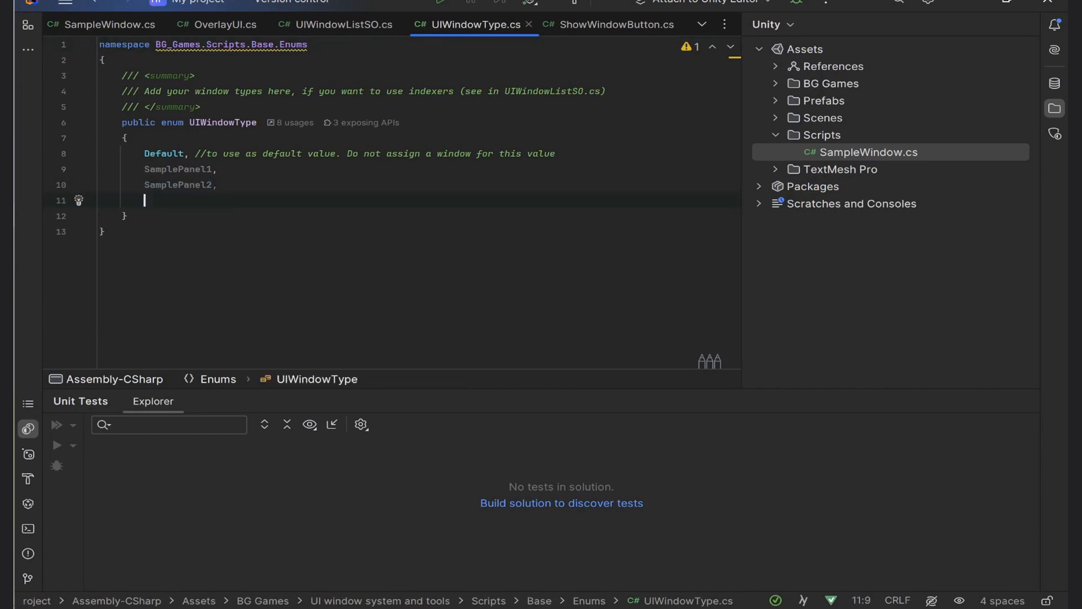
text(SampleWIn)
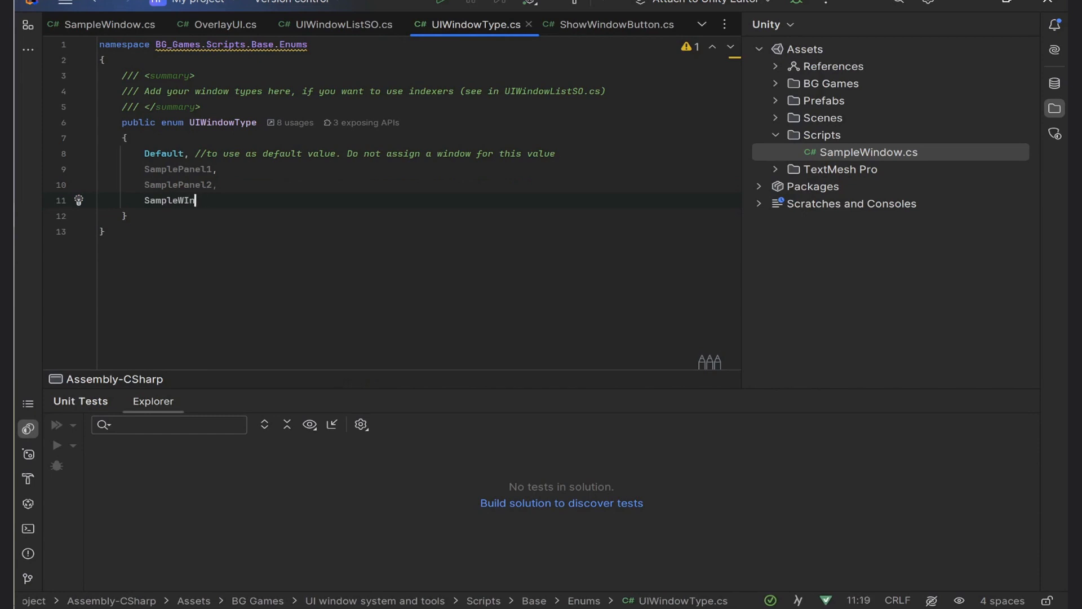
text(dow)
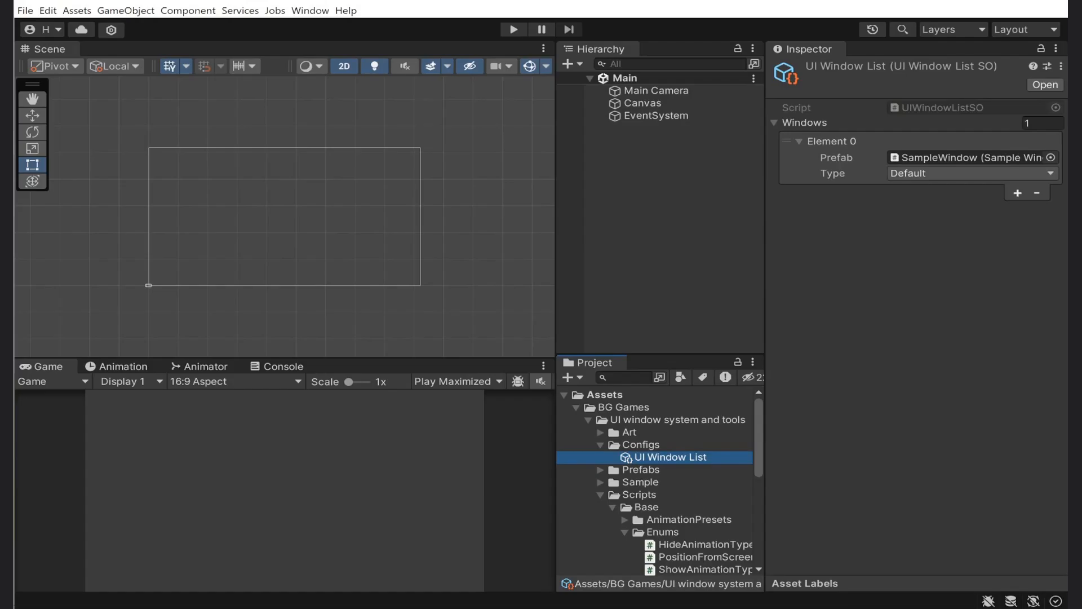
- Set Element 0 type to Sample Window and add a TextMeshPro 'Load Window' label to ShowWindowButton
click(972, 173)
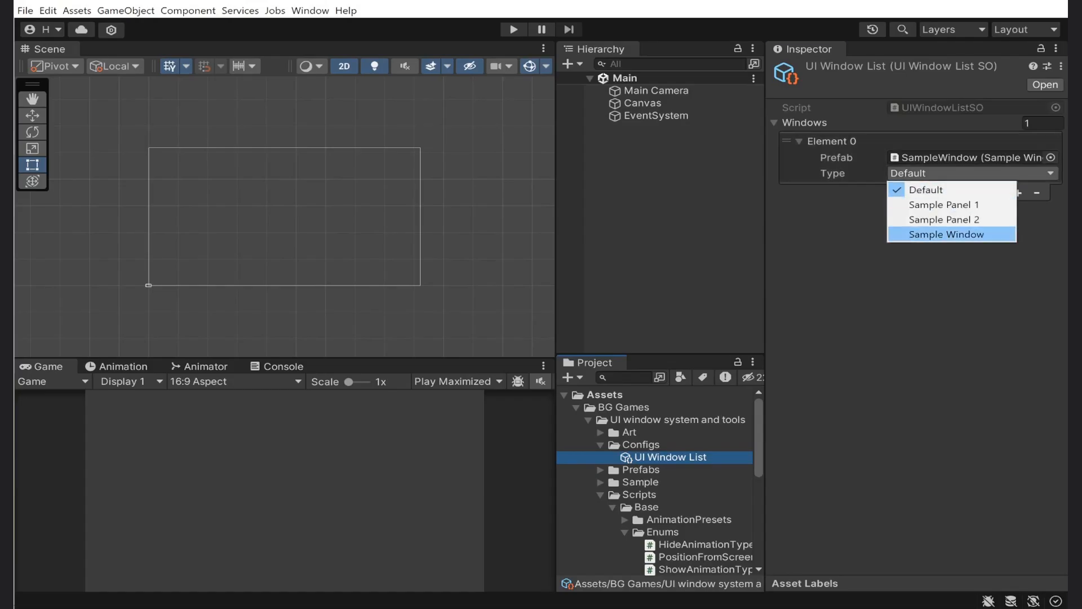
click(643, 103)
text(ShowWindowButton)
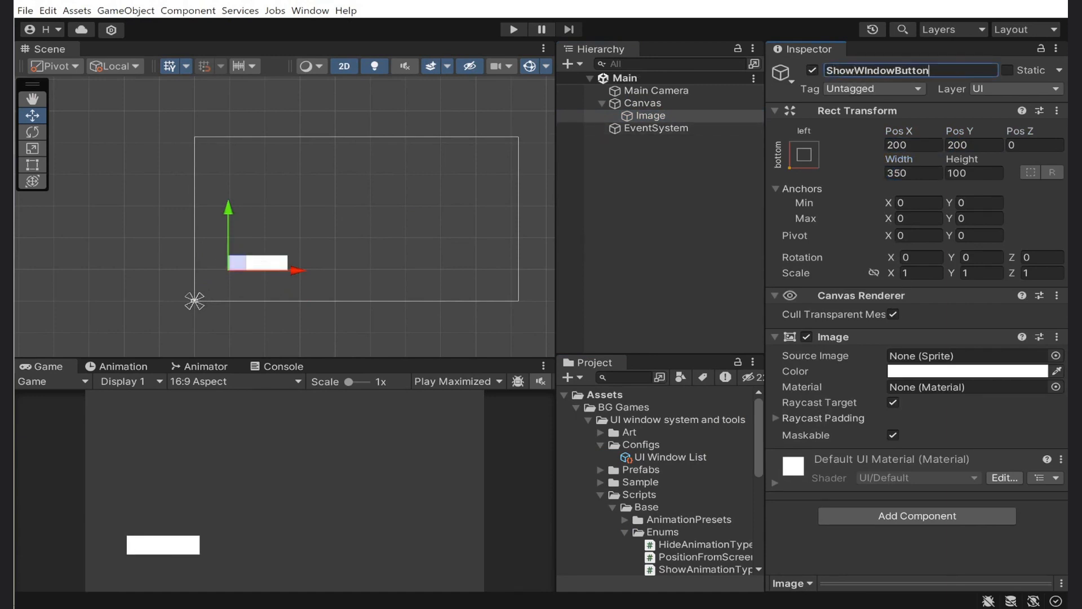
right_click(655, 115)
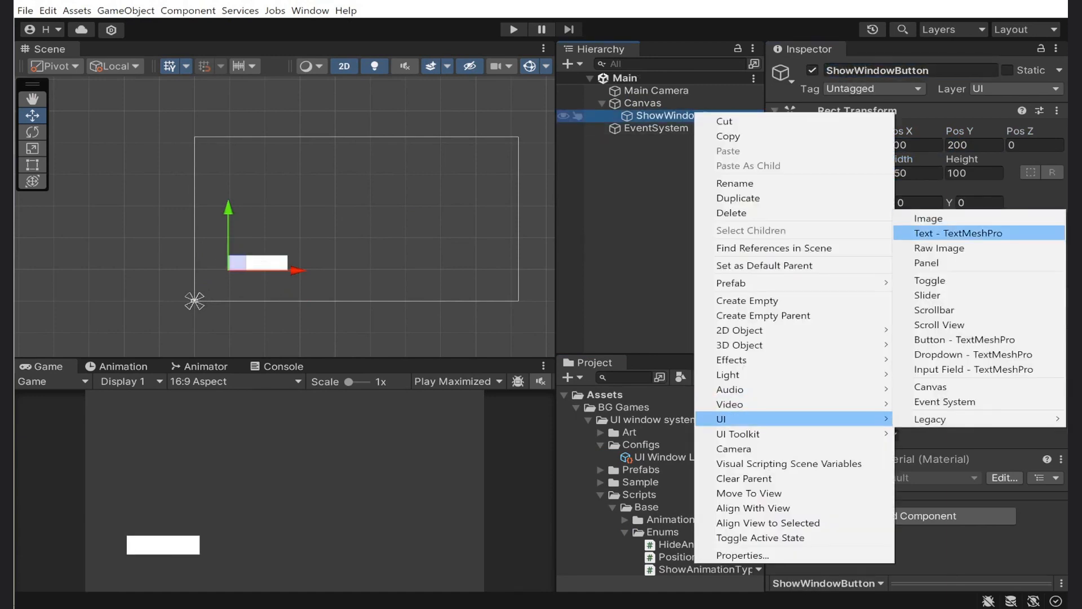
click(957, 233)
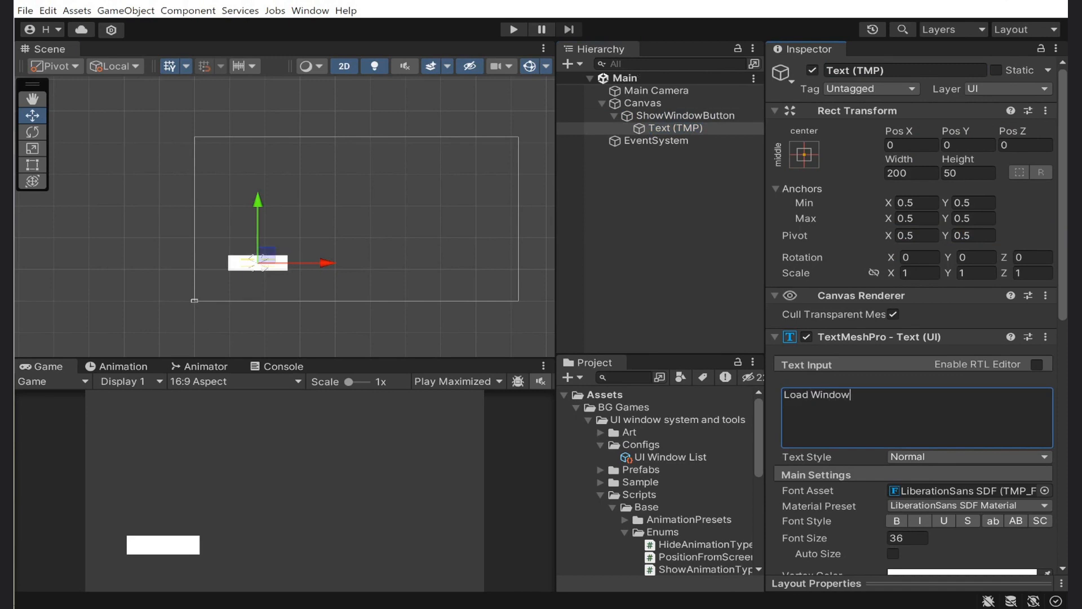
- Add a Show Window Button script to the button with Window Type Sample Window
scroll(down, 3)
text(sho)
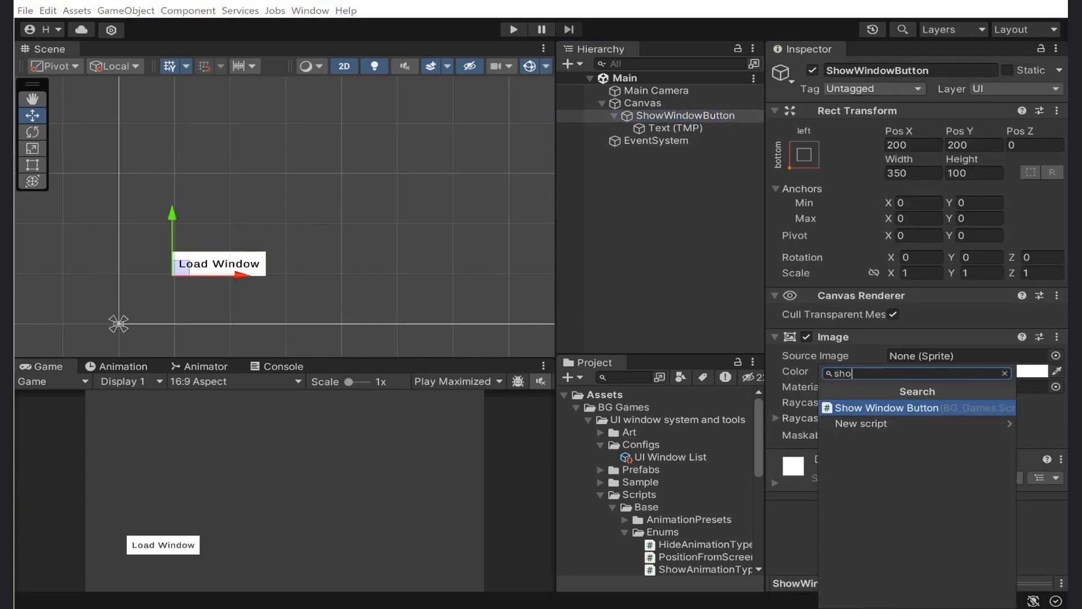
click(886, 407)
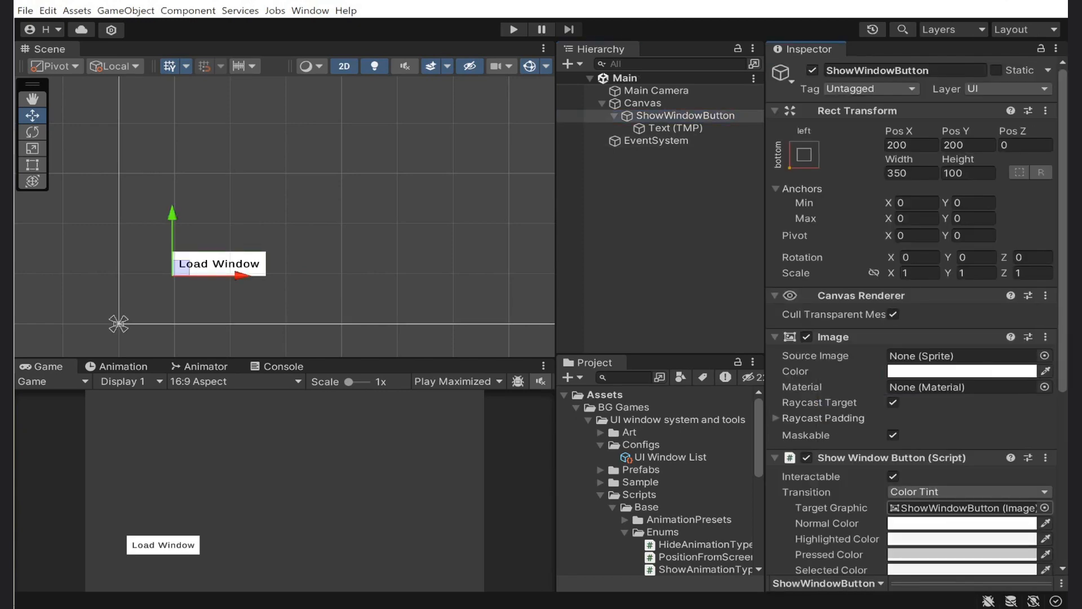
scroll(down, 3)
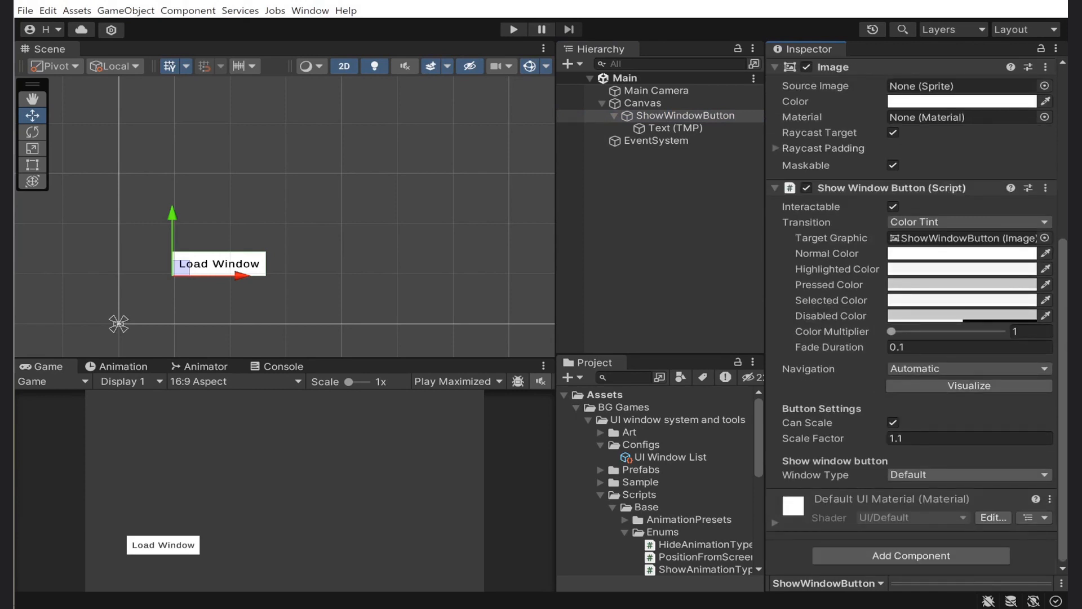
click(966, 474)
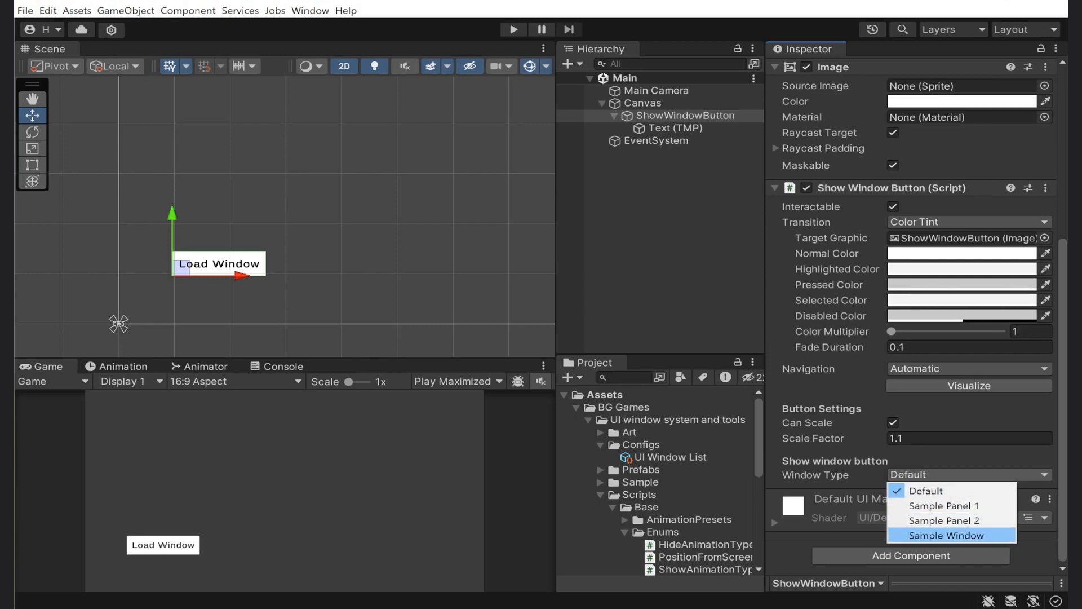
click(948, 535)
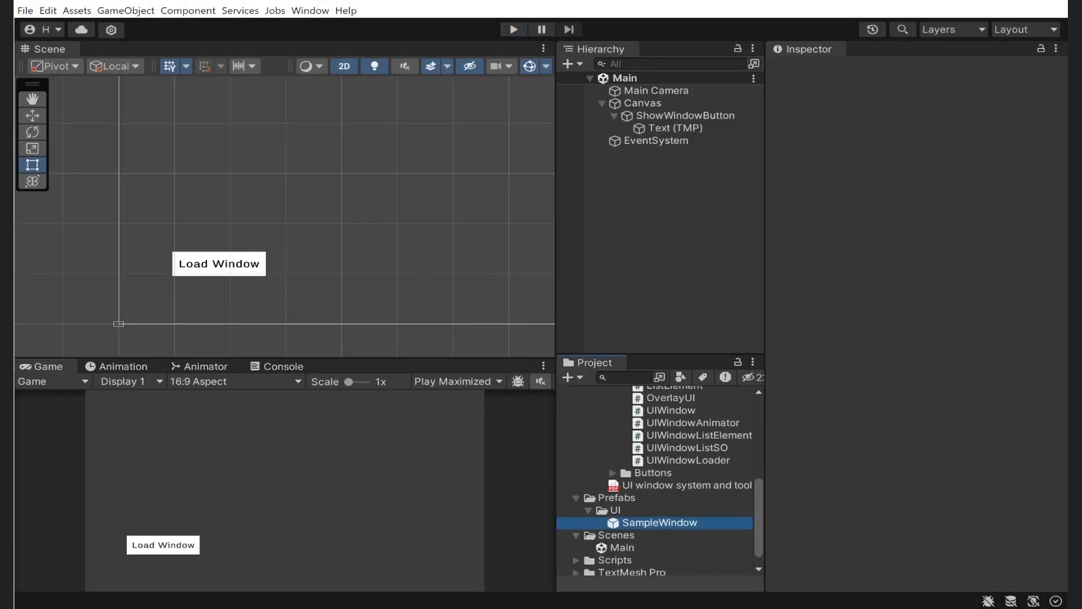
- Add a CloseButton image child to the SampleWindow prefab using the Icon_Close sprite
double_click(662, 523)
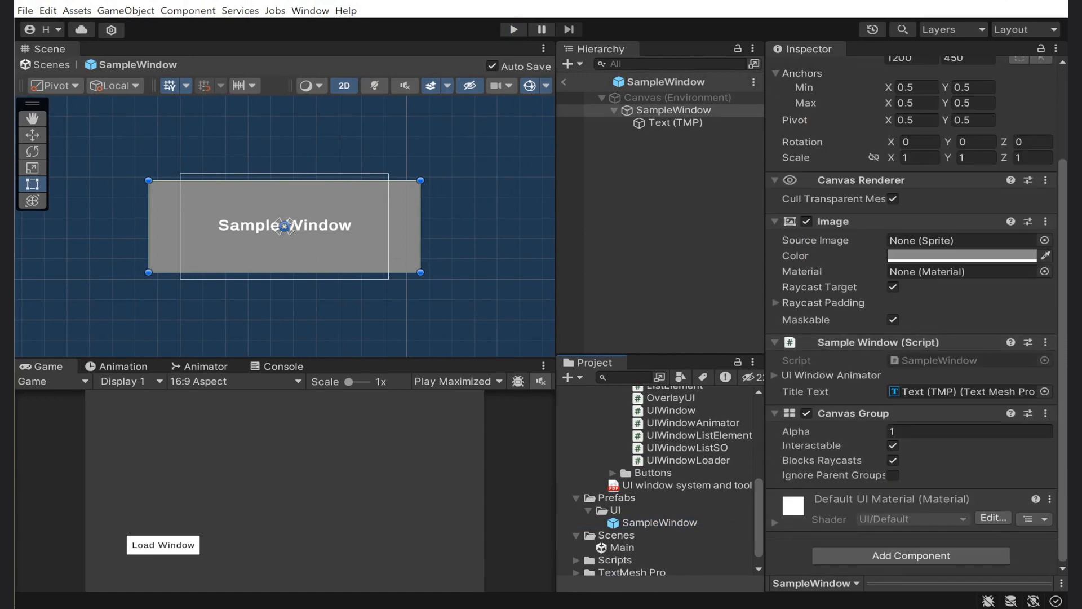
right_click(673, 110)
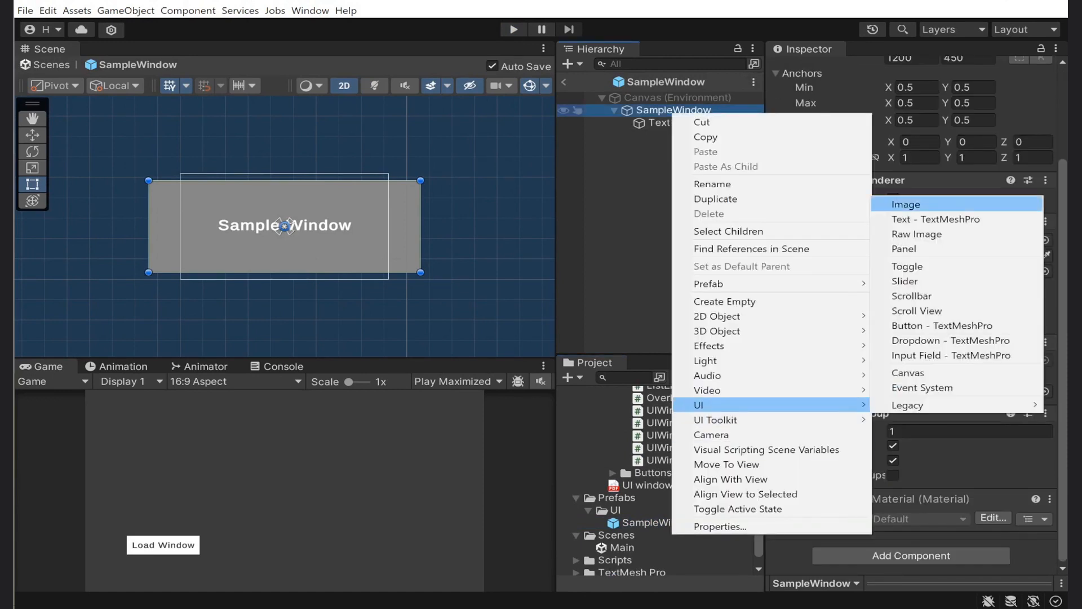
click(907, 204)
text(clo)
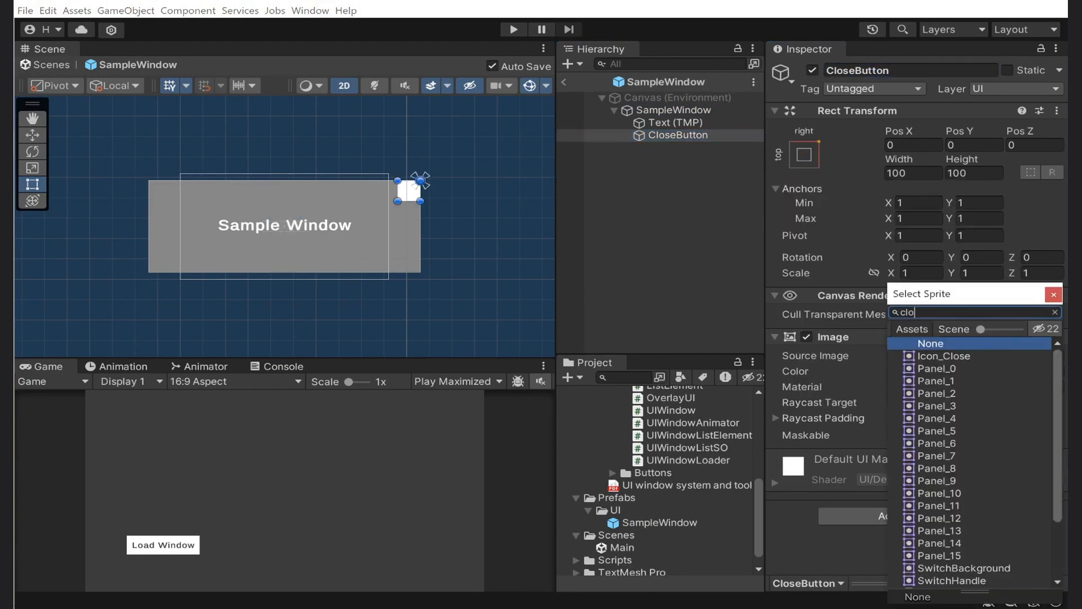
click(942, 357)
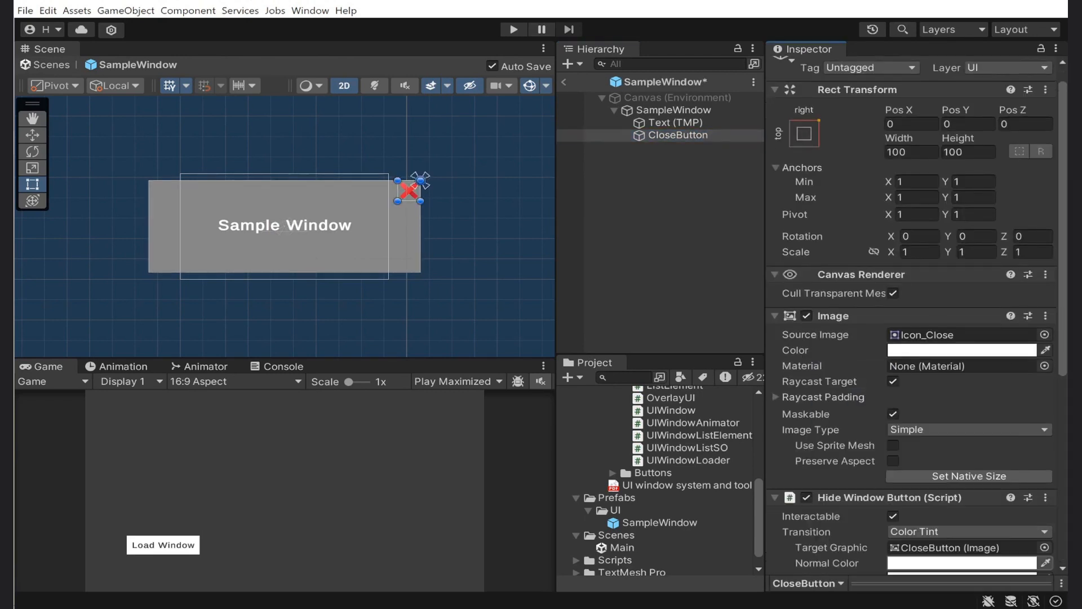
scroll(down, 3)
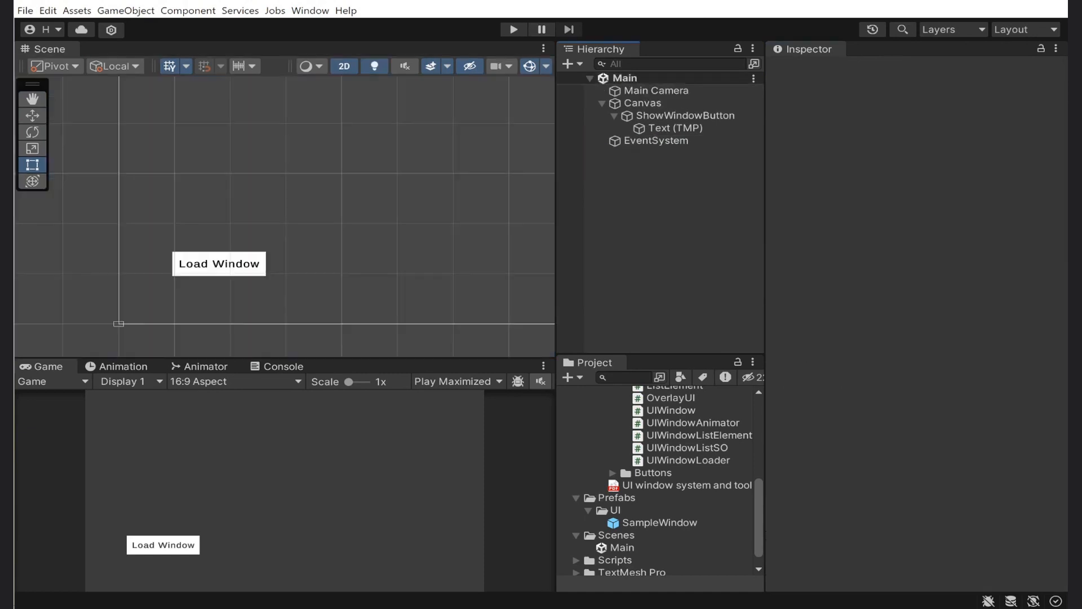
- Play the scene to try the Load Window button, then stop
click(514, 29)
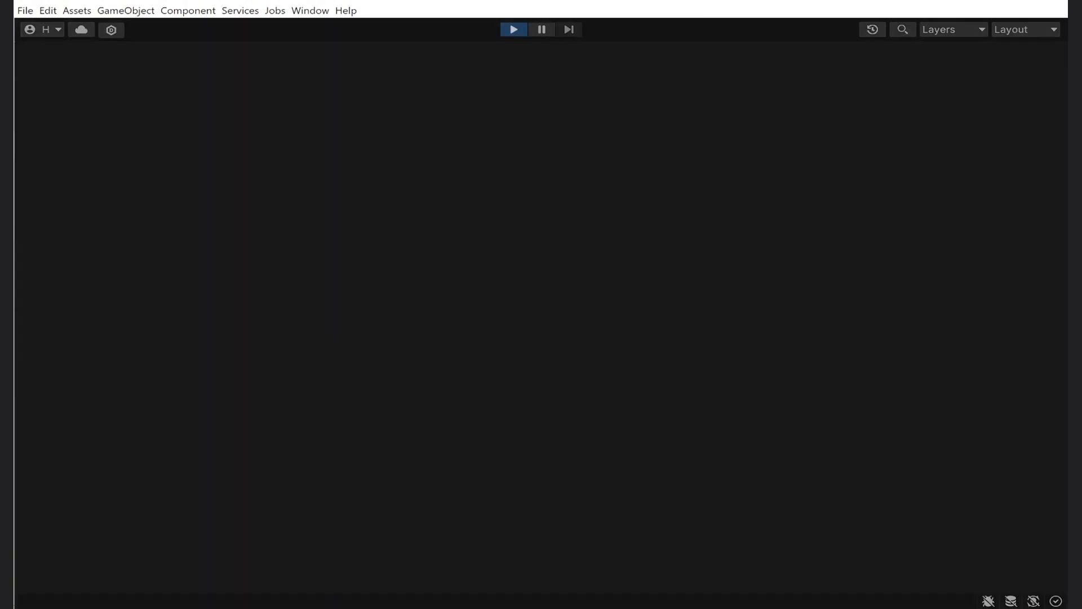
click(514, 29)
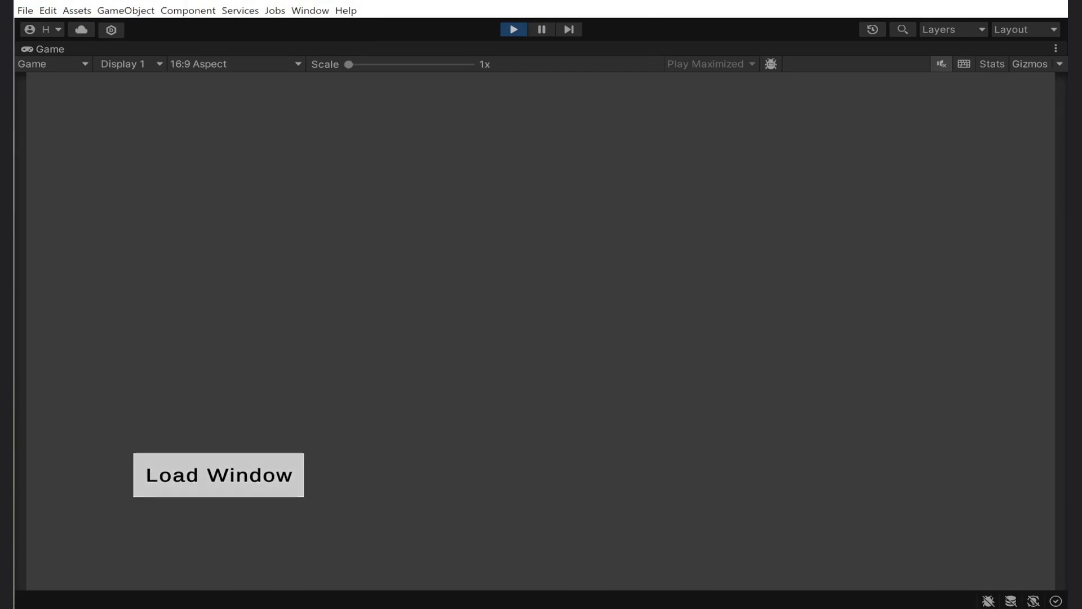
click(513, 28)
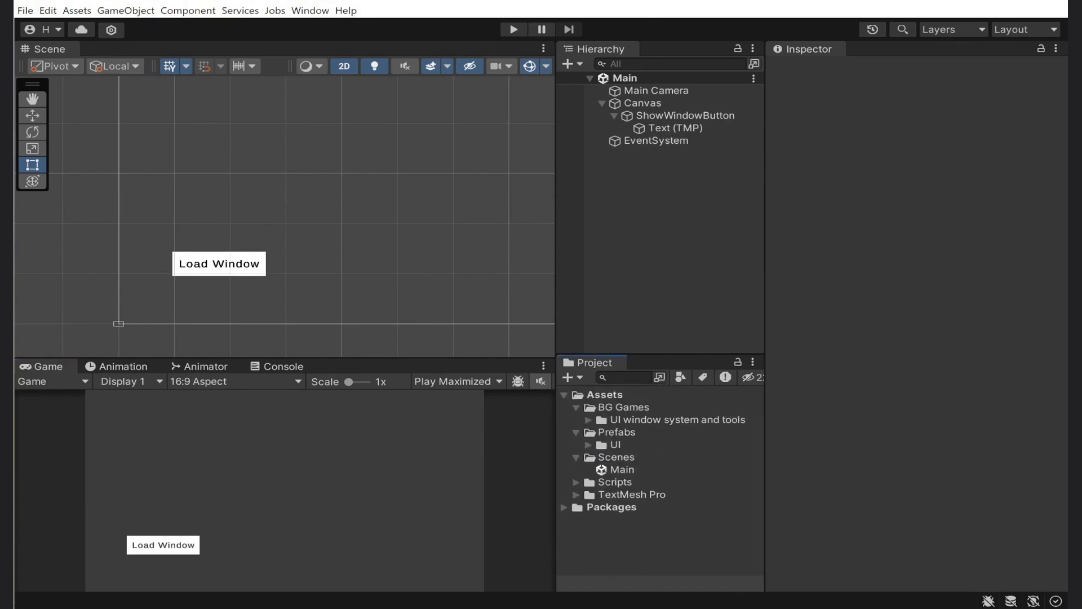
- Remove ShowWindowButton's Show Window Button script and create a new LoadSampleWindowButton script
click(694, 115)
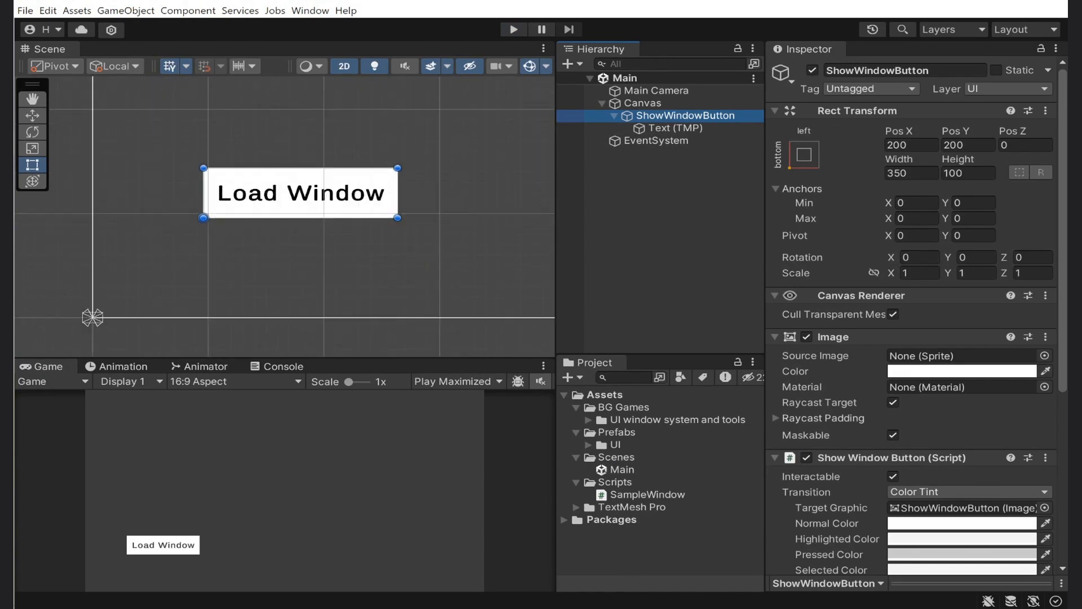
scroll(down, 3)
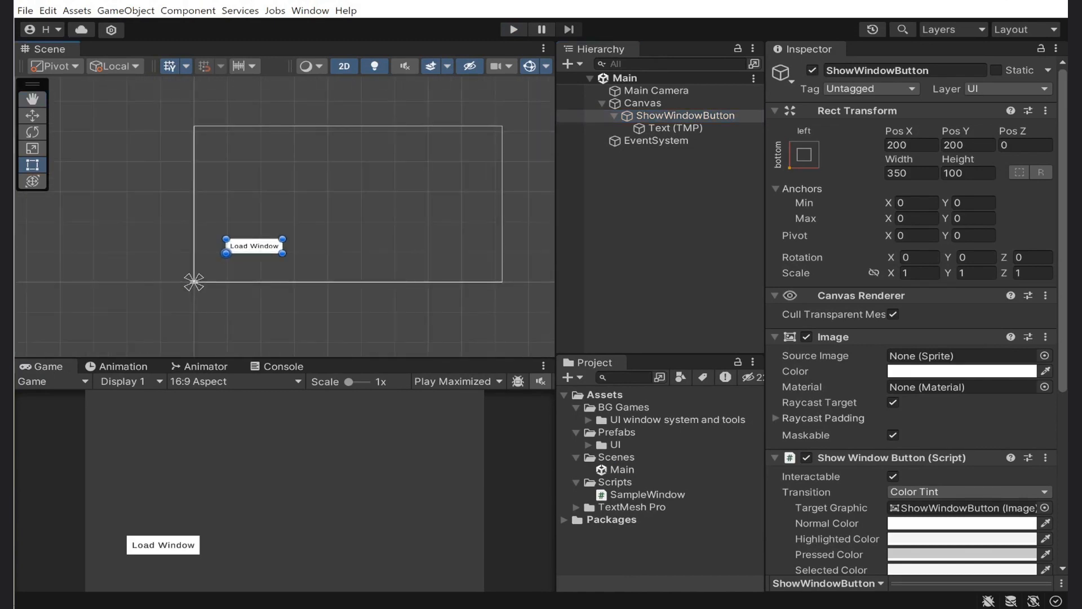
scroll(down, 3)
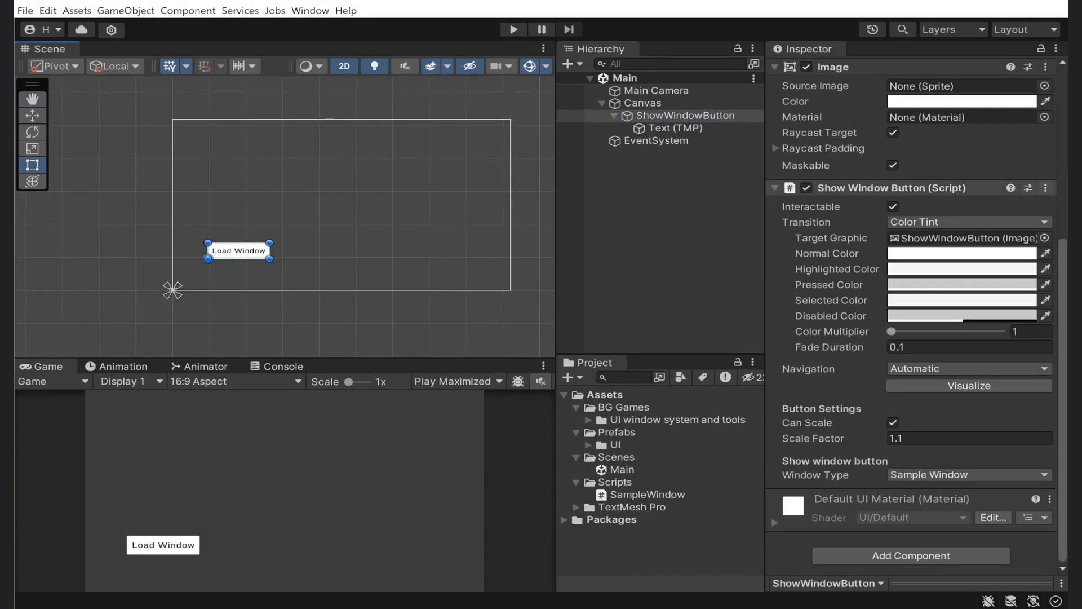
click(1047, 188)
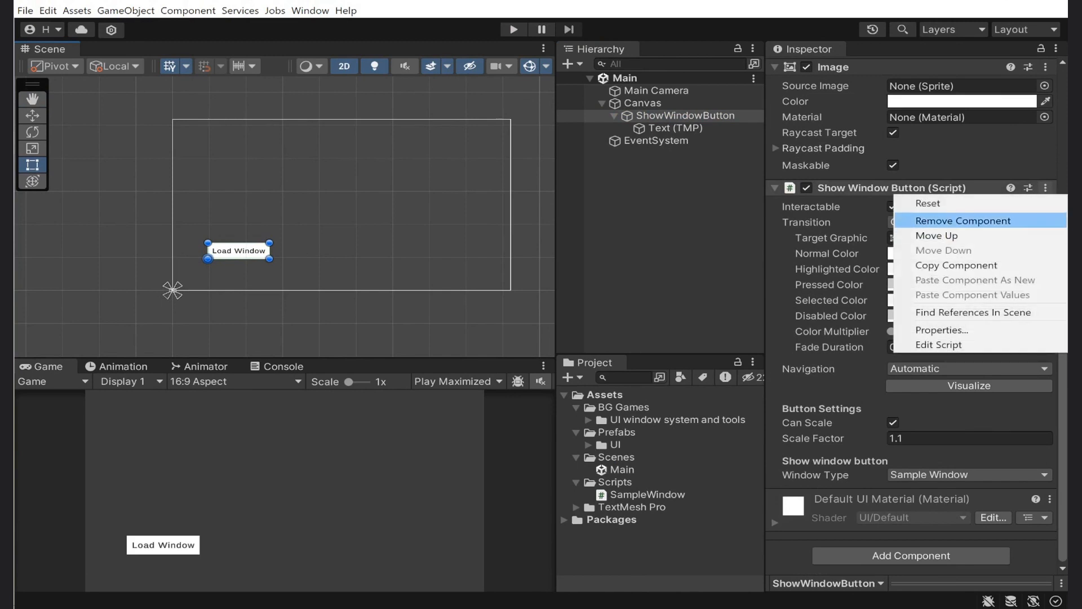
click(963, 221)
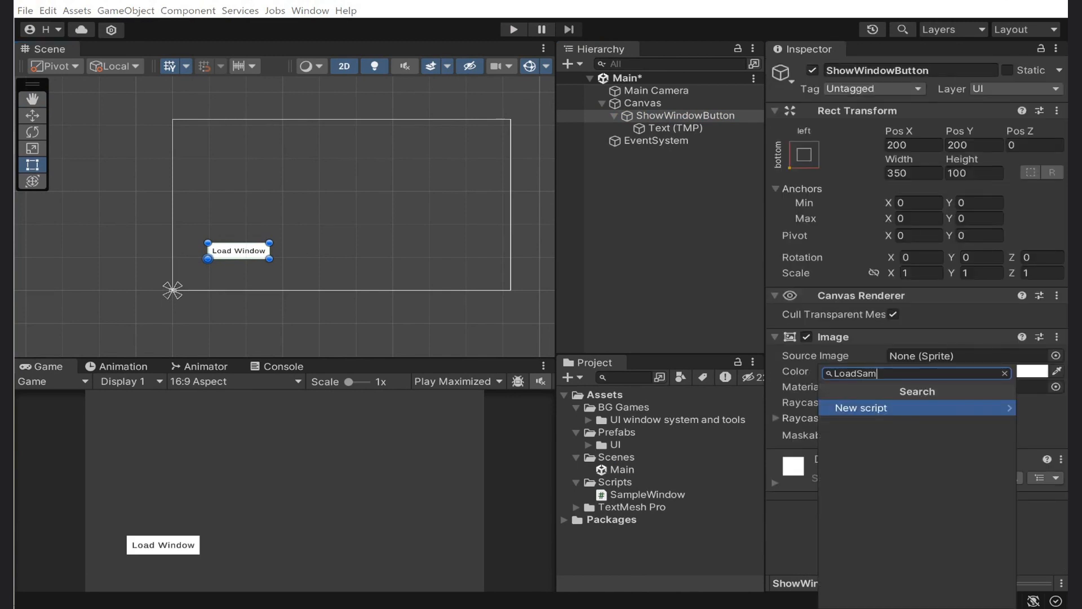
click(861, 407)
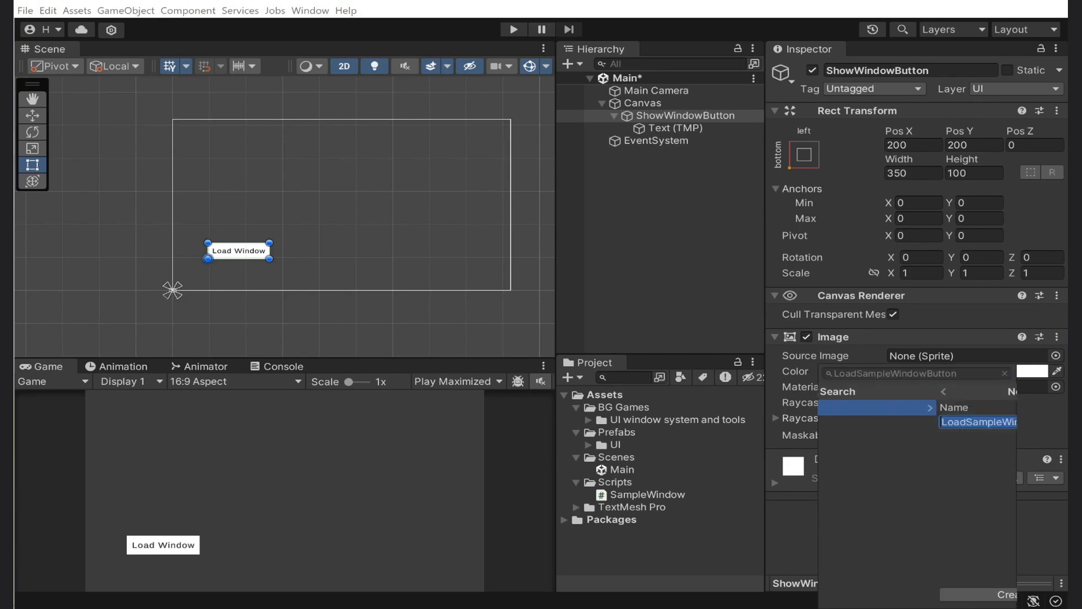
click(979, 422)
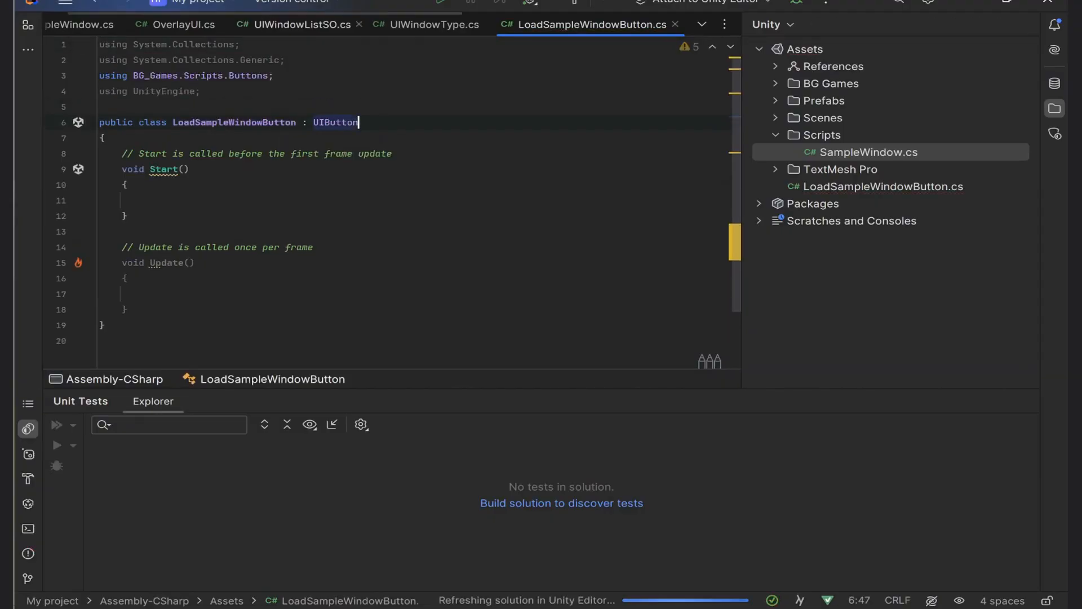
- Override Awake and declare a private LoadSampleWindow method in LoadSampleWindowButton
text(ovri)
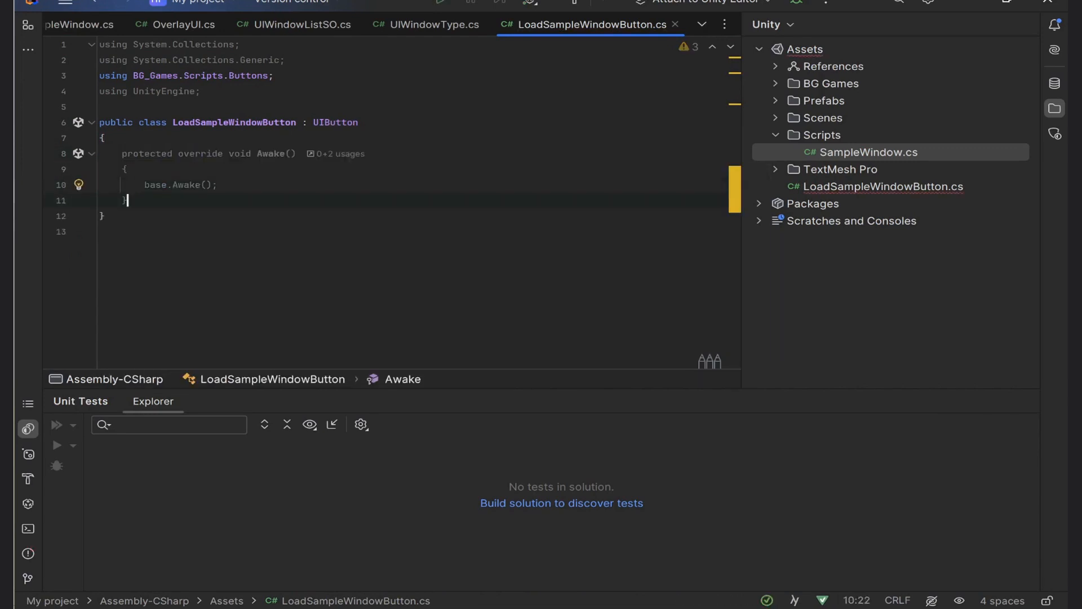
text(private void L)
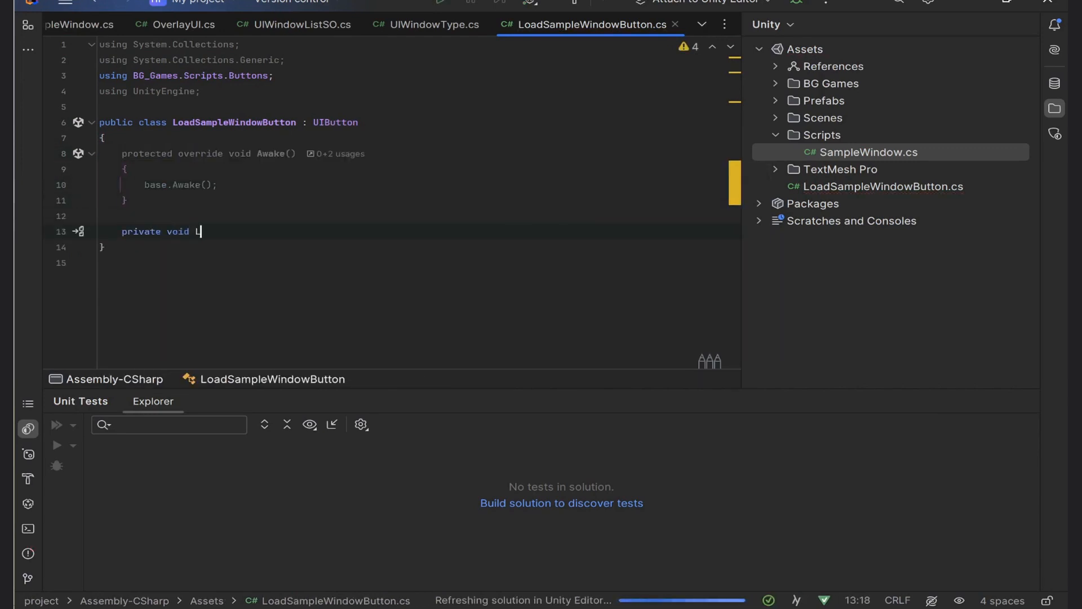
text(oadSampleWindow))
text(var window = OverlayUI.Instance.LoadWindow<SampleWindow>();)
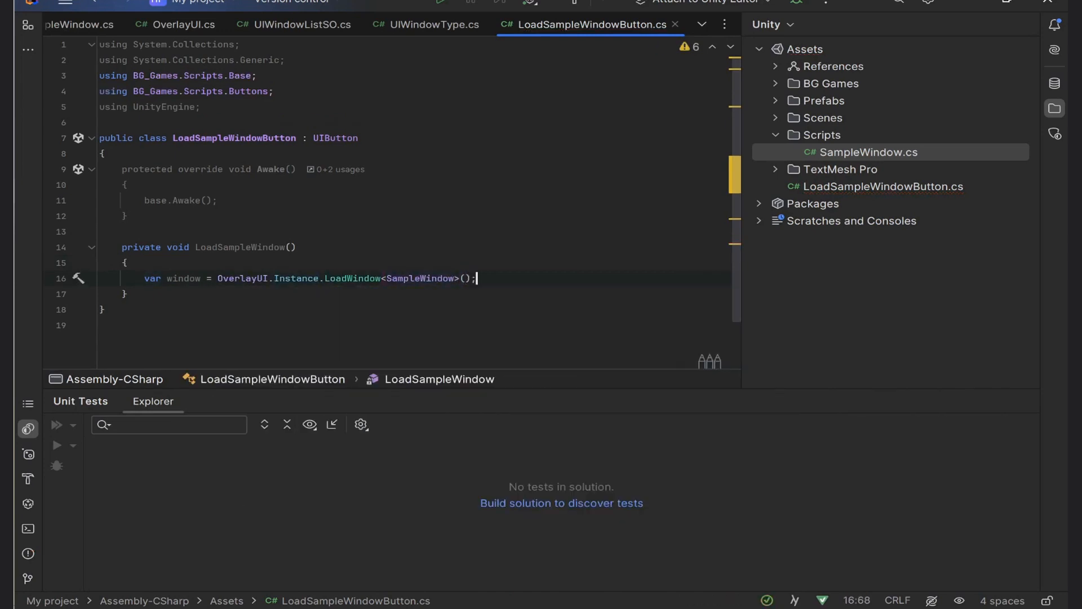
key(Return)
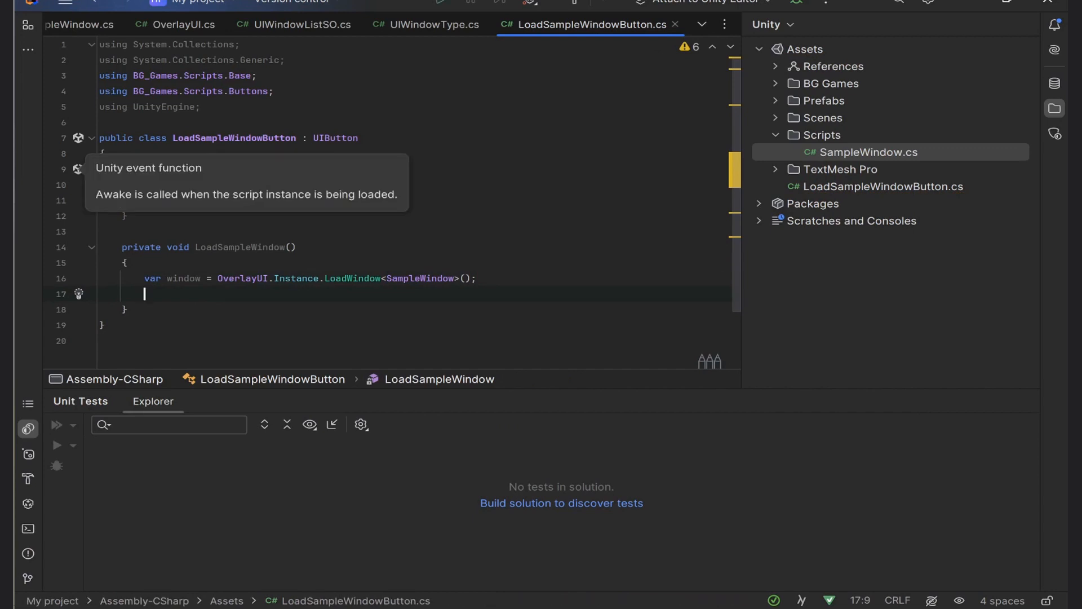
- Make LoadSampleWindow load the window, Init it with 'Hello World', and await Show(SiblingType.Last)
text(w)
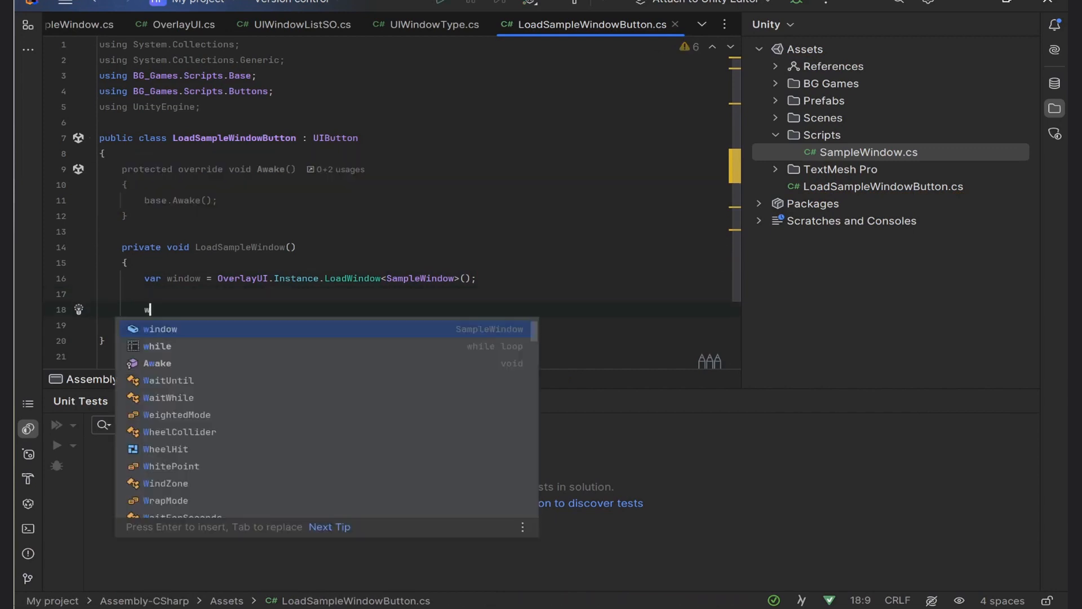
text(window.Init(title: "Hello");)
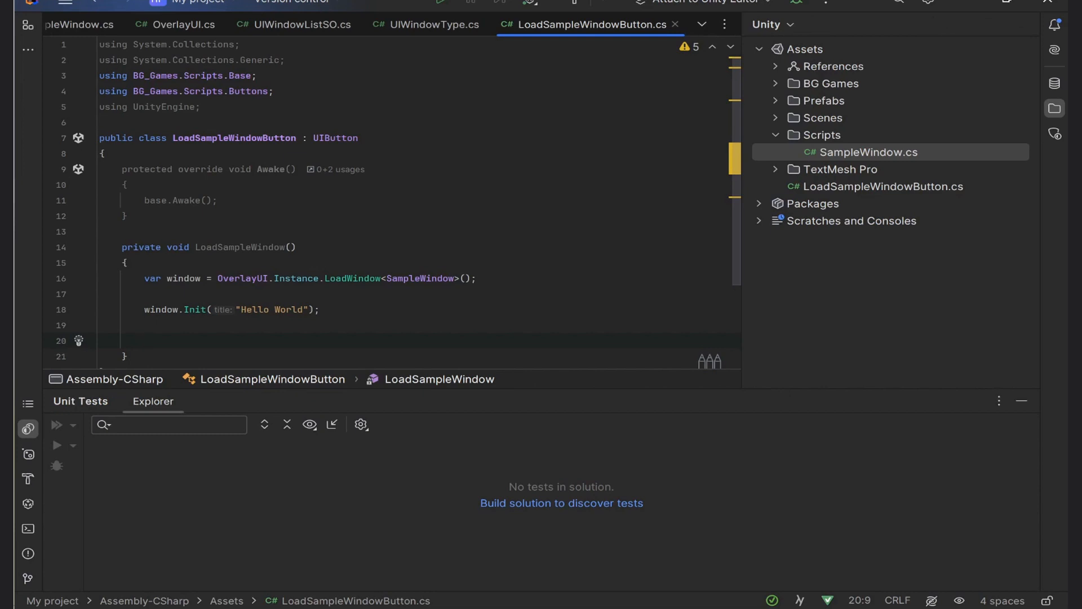
text(await window)
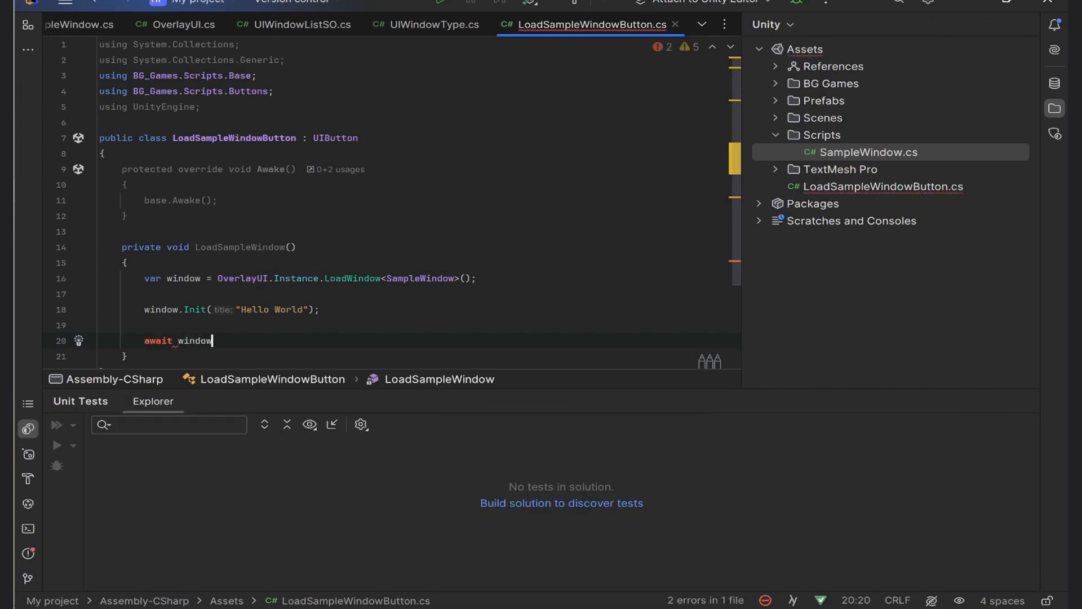
text(.Show())
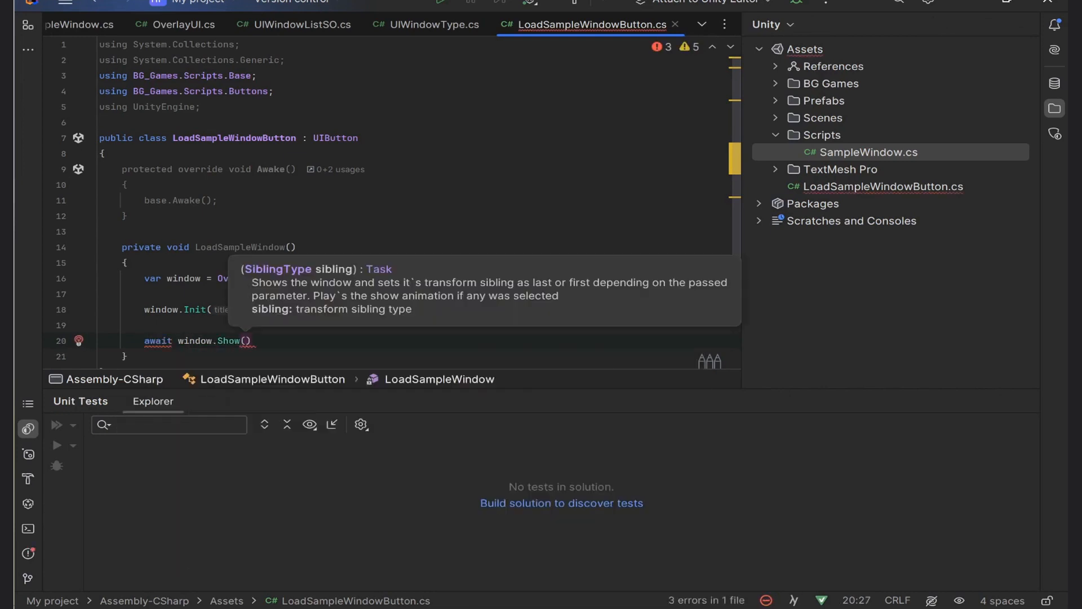
text(SiblingType.Last)
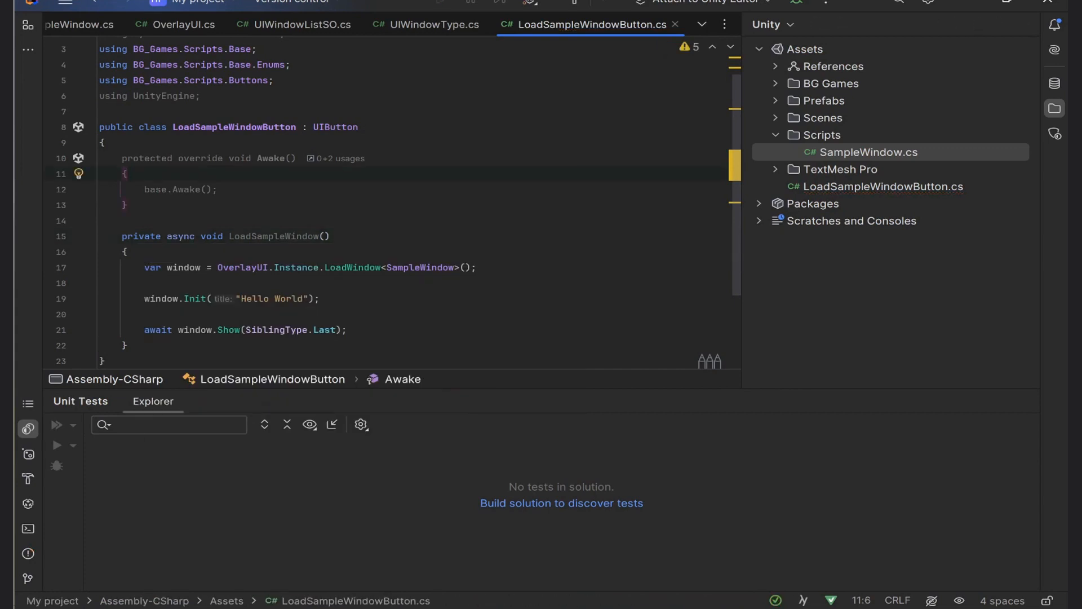
text(A)
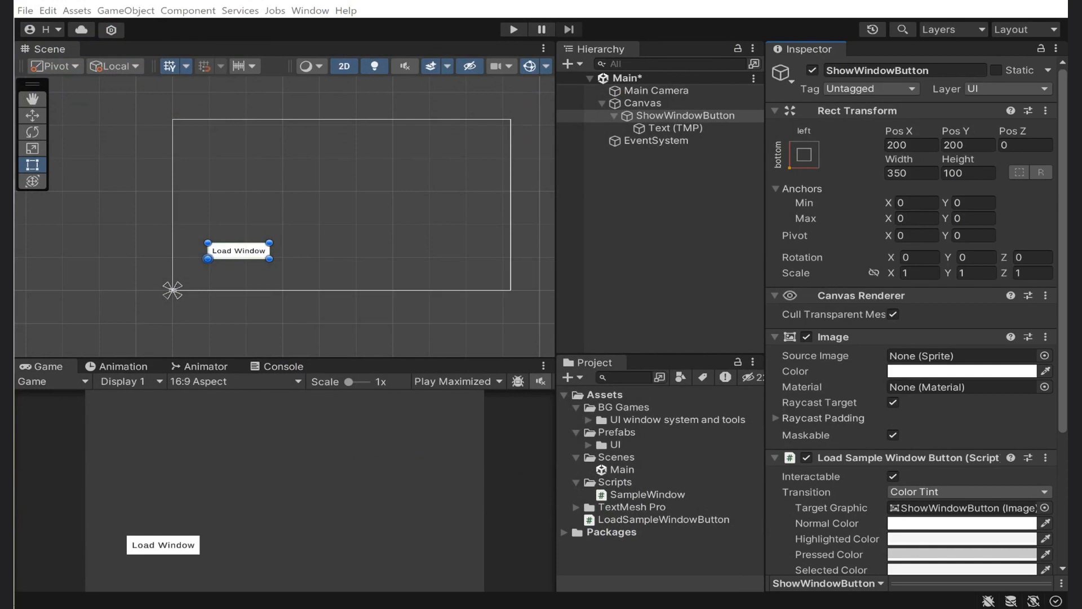
- Play the scene, open the Hello World window via Load Window, close it, and stop
click(512, 29)
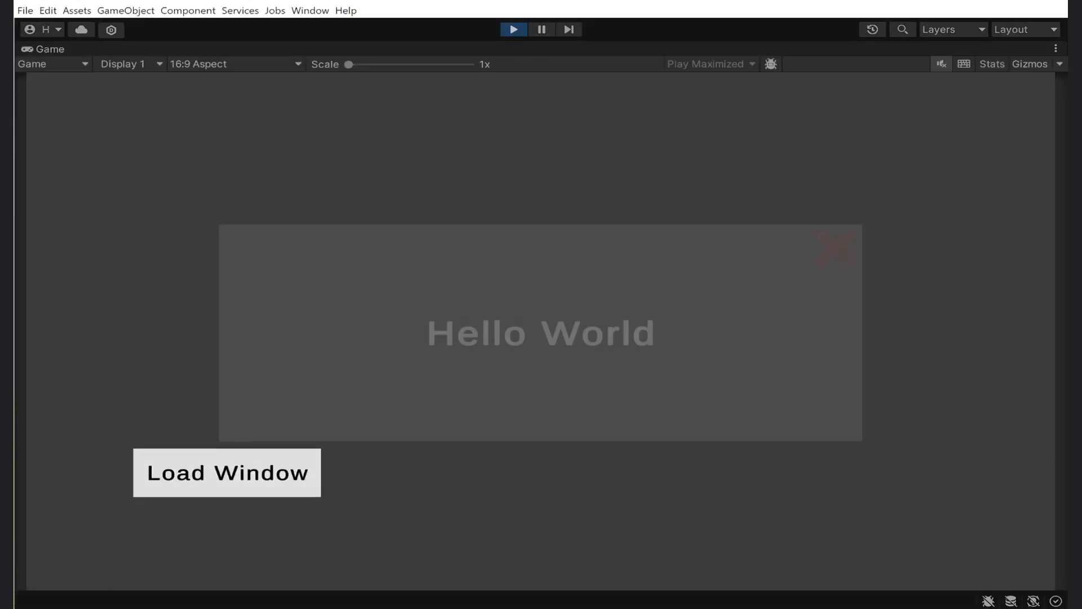
click(226, 473)
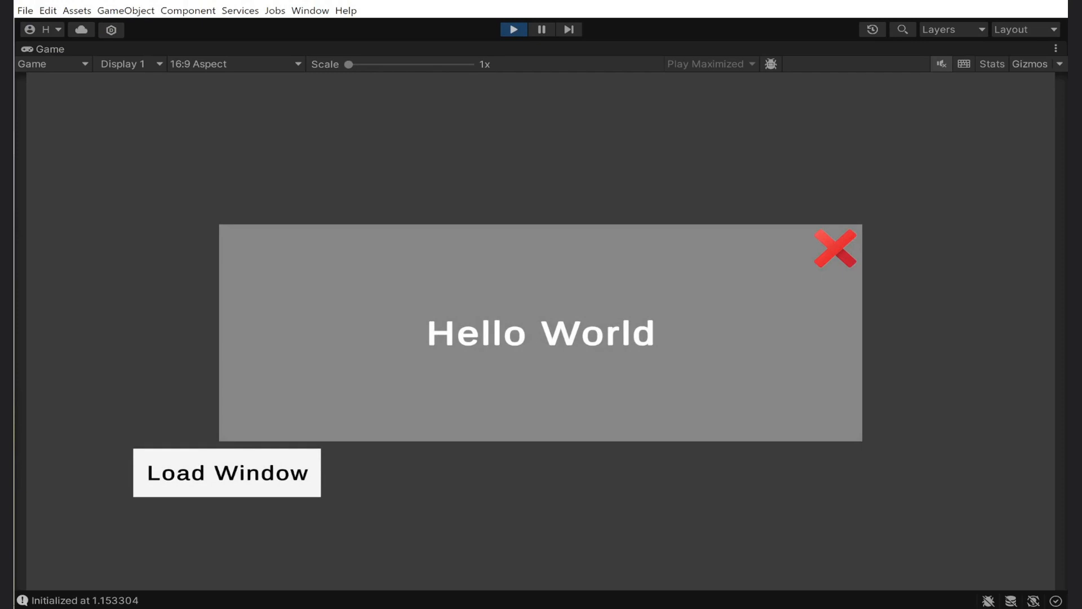
click(835, 249)
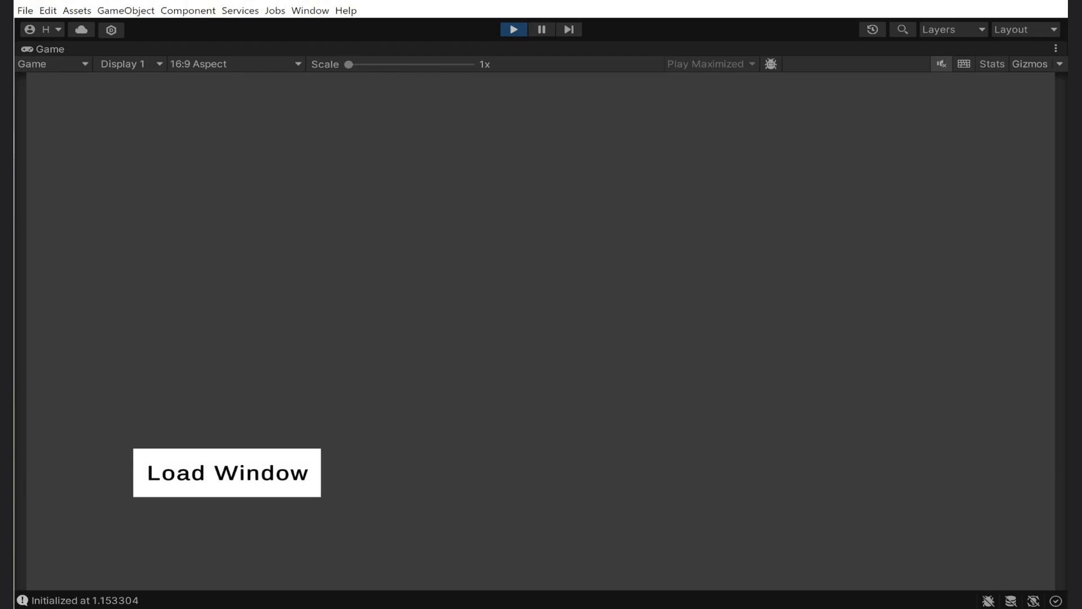
click(514, 29)
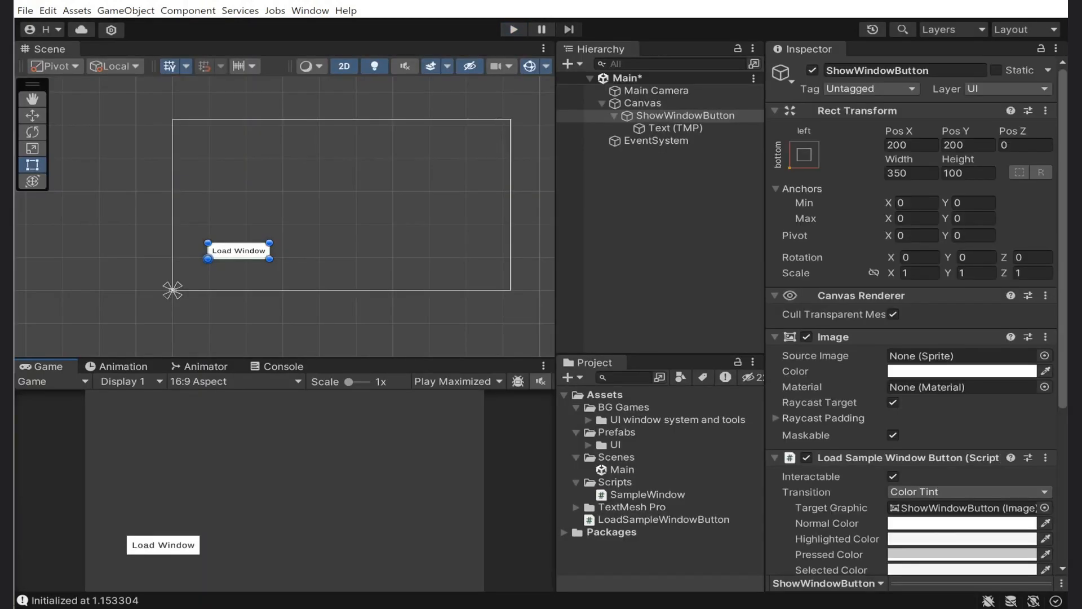
- Expand the UI window system and tools folder and select its PDF documentation
click(589, 419)
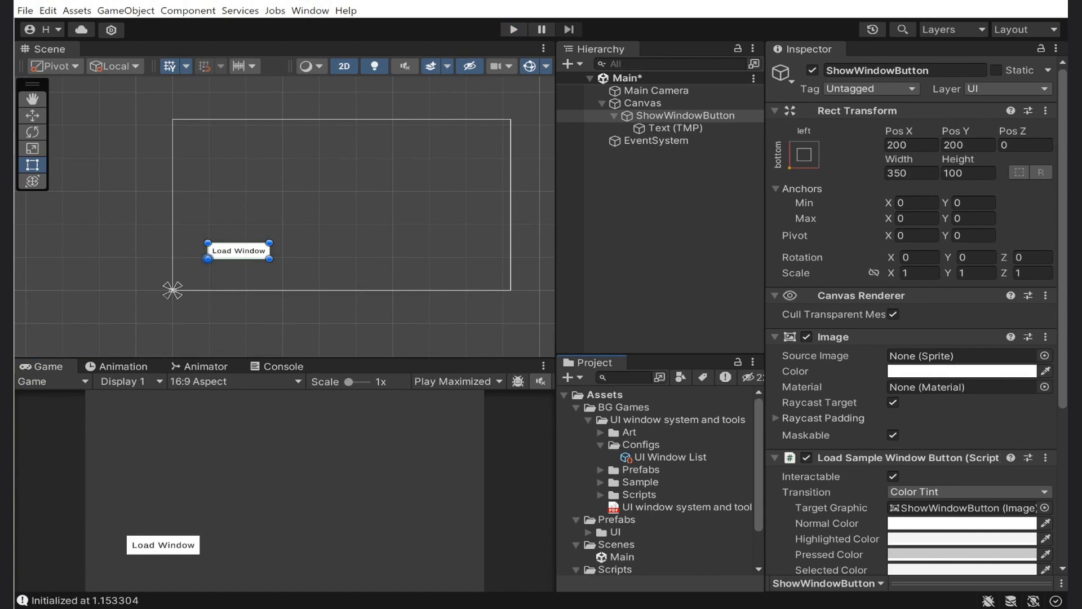
click(686, 507)
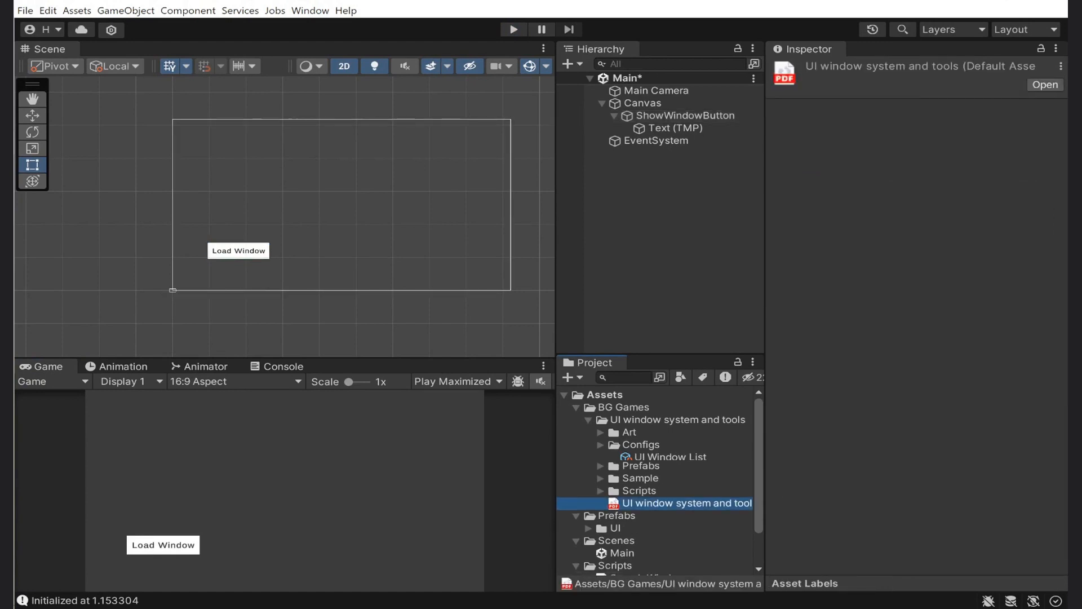
click(602, 444)
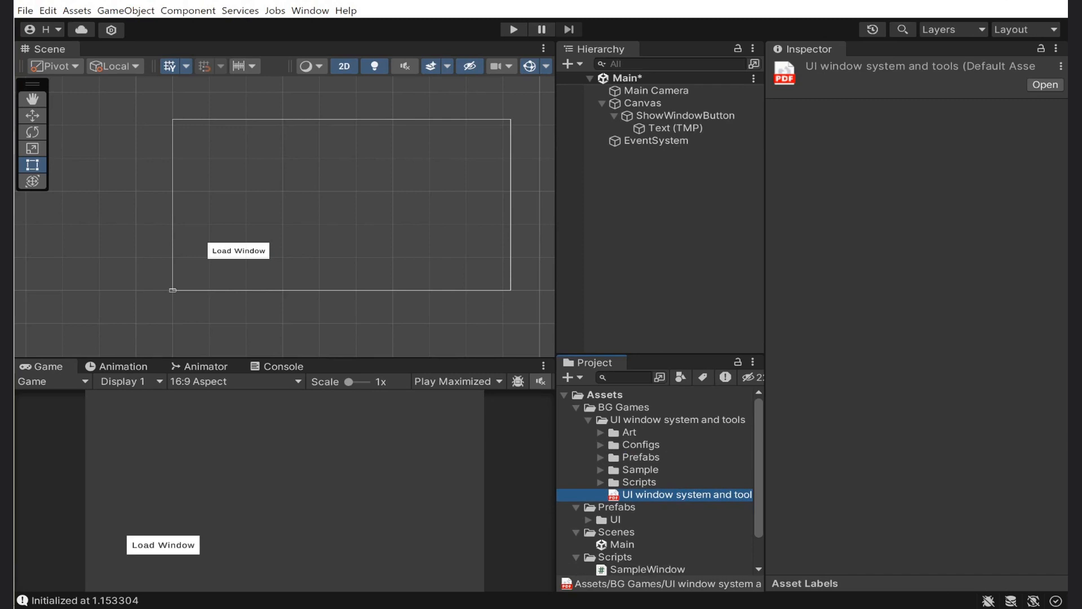